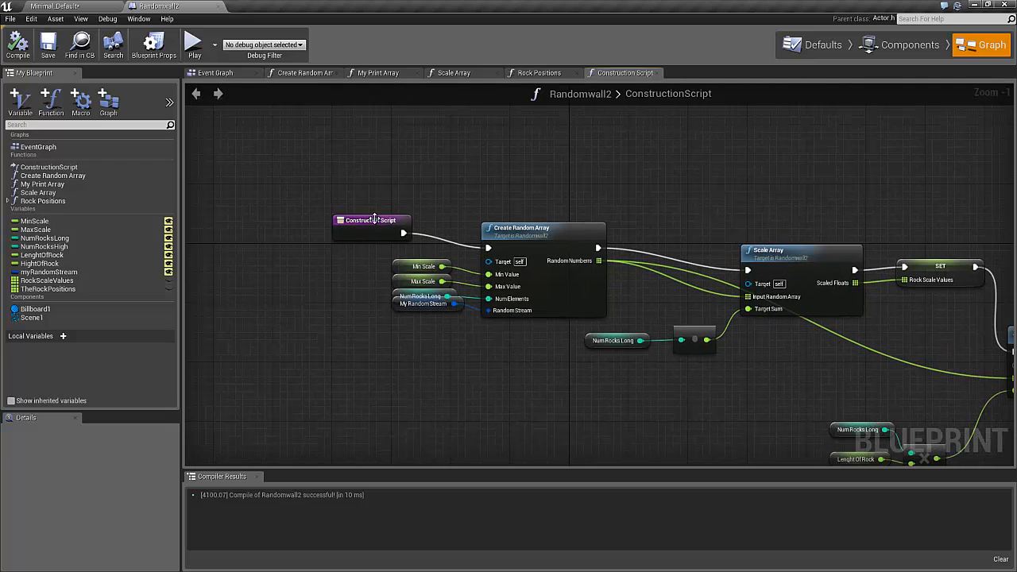
Insert a ForLoop node between Construction Script and Create Random Array.
drag(371, 220, 328, 165)
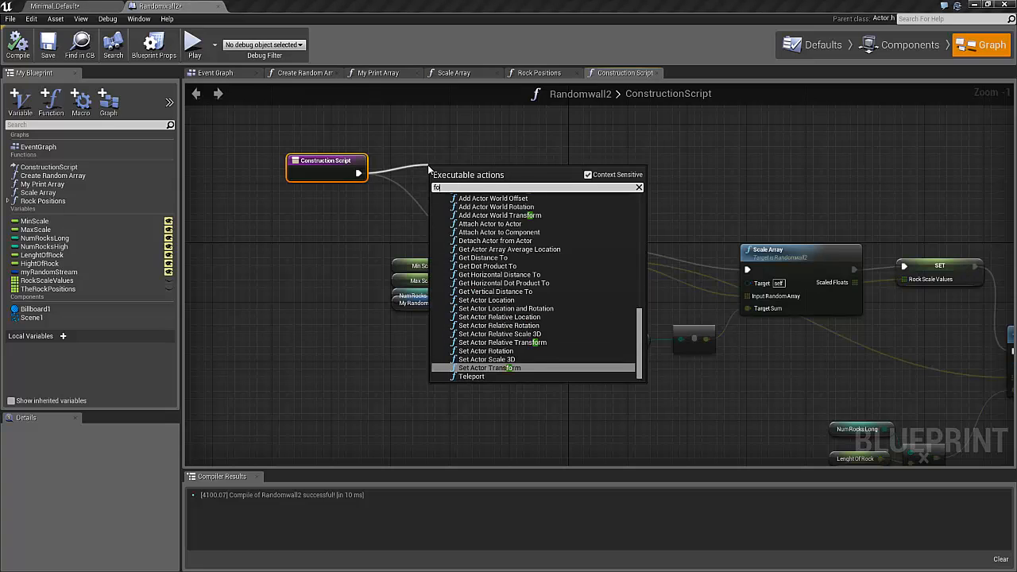
text(for loop)
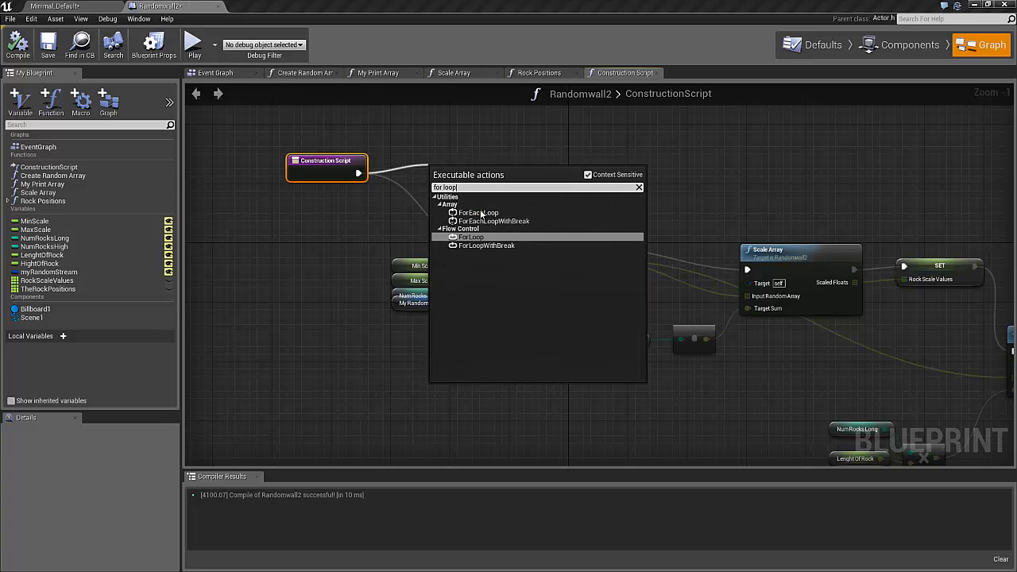
click(471, 237)
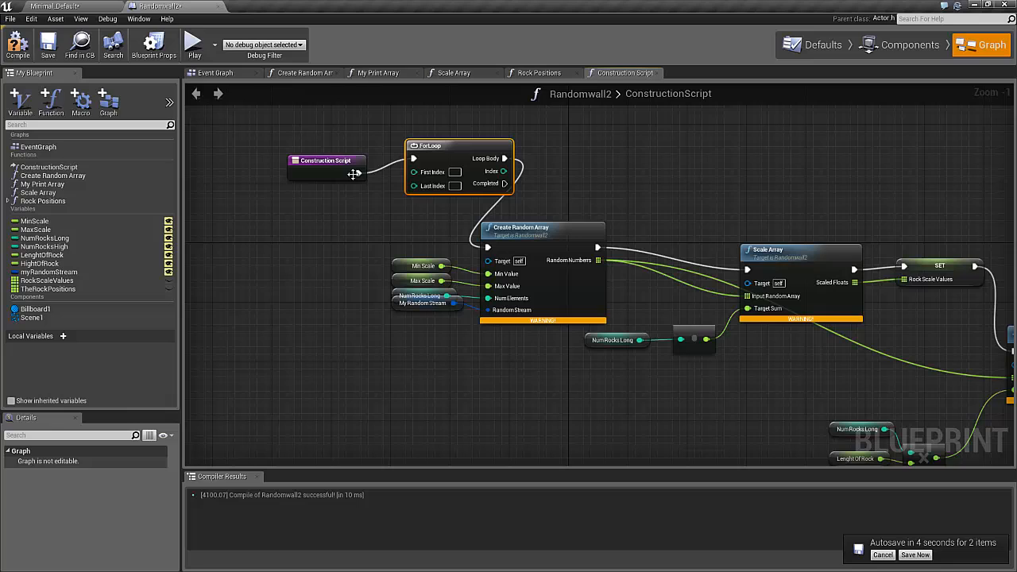
Feed NumRocksHigh plus -1 into the ForLoop's Last Index, keeping First Index at 0.
click(325, 159)
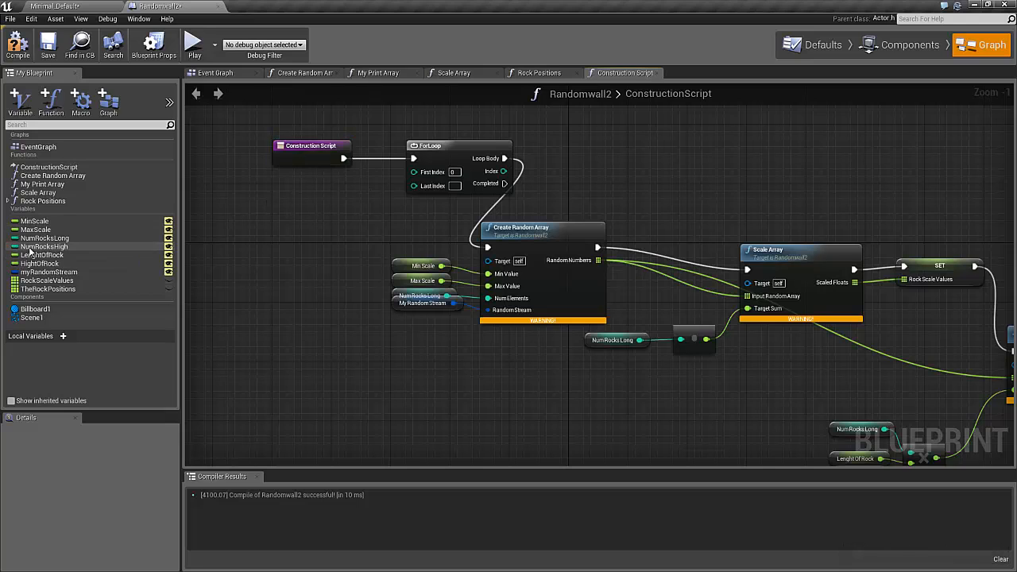
click(44, 246)
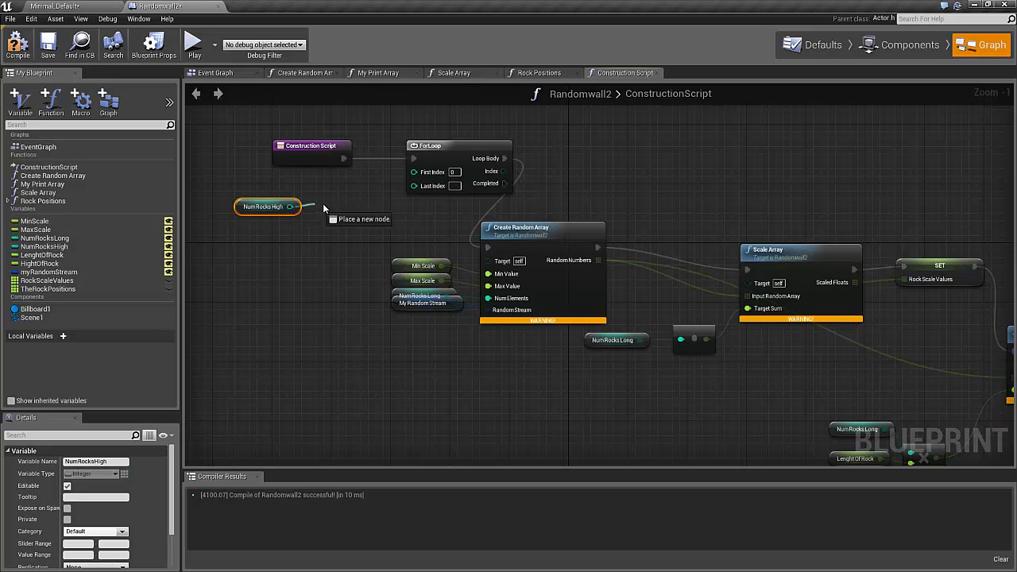
drag(301, 207, 322, 208)
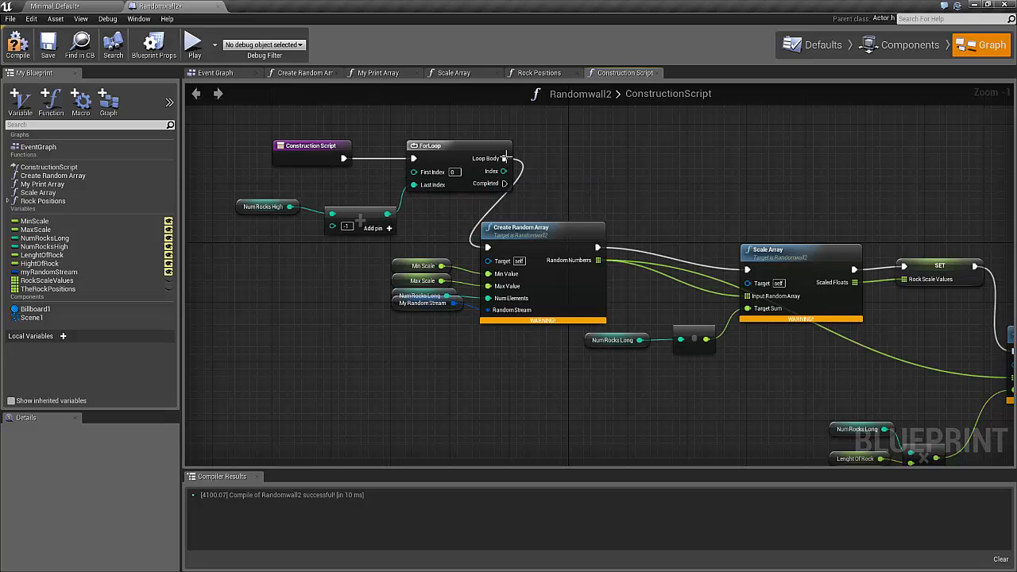
mouse_move(504, 158)
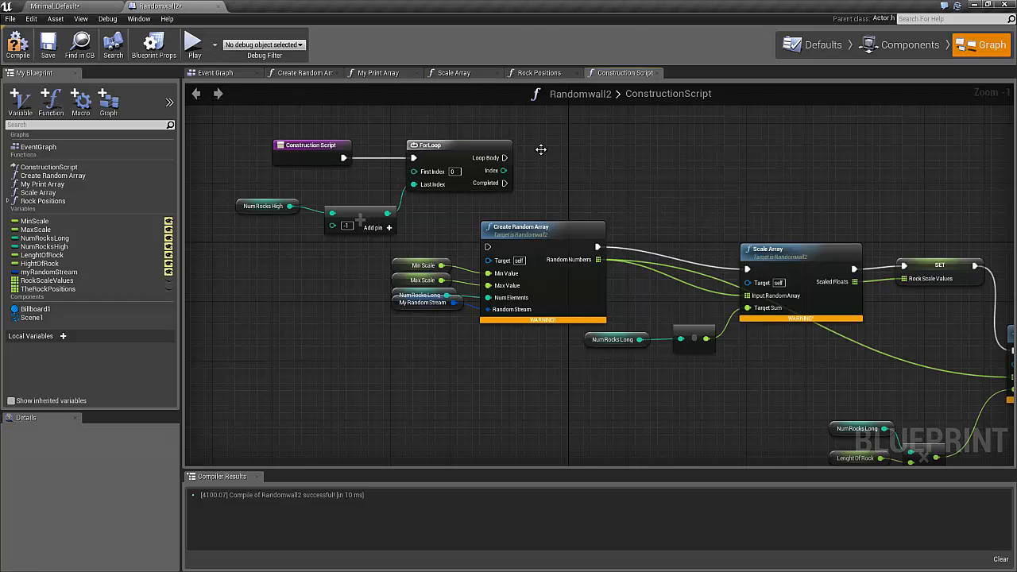
mouse_move(38, 263)
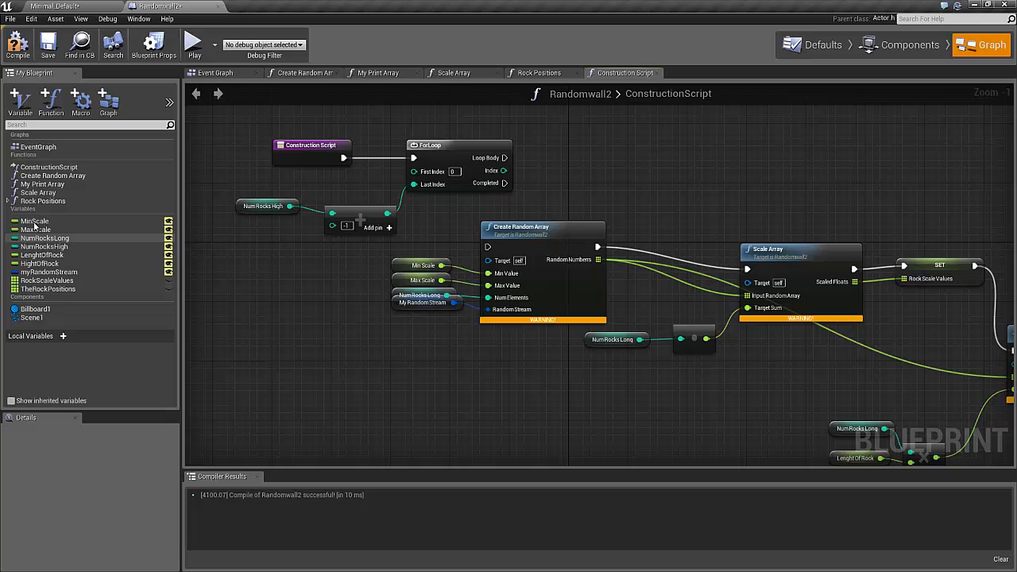
mouse_move(20, 95)
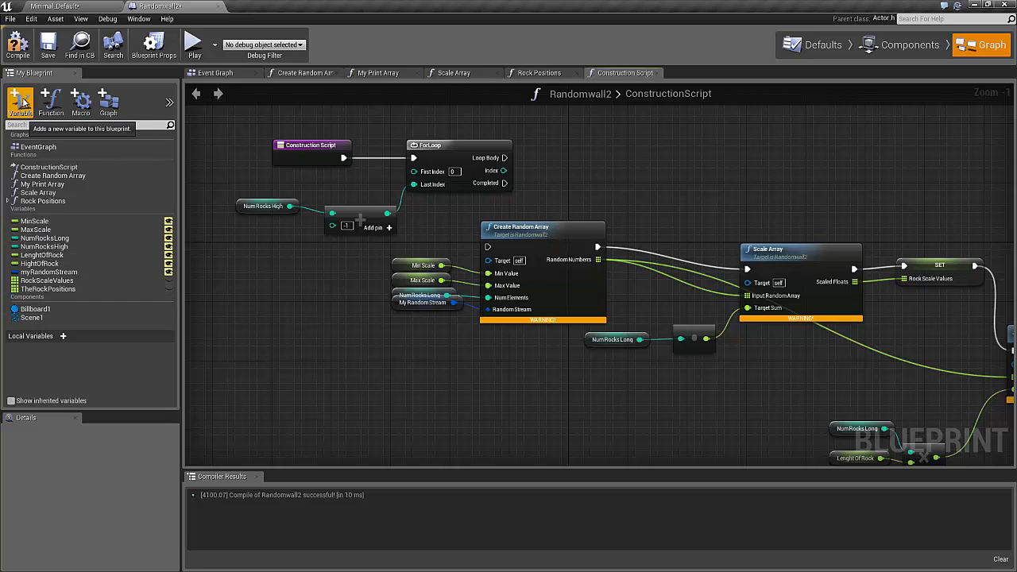
Add a new variable in My Blueprint and rename it HeightPos.
click(20, 95)
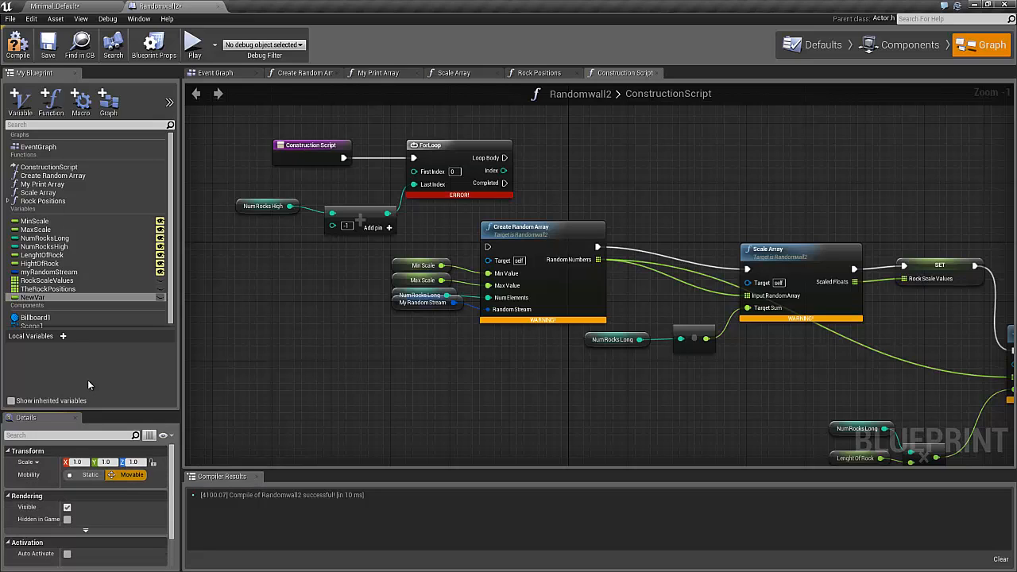
click(34, 297)
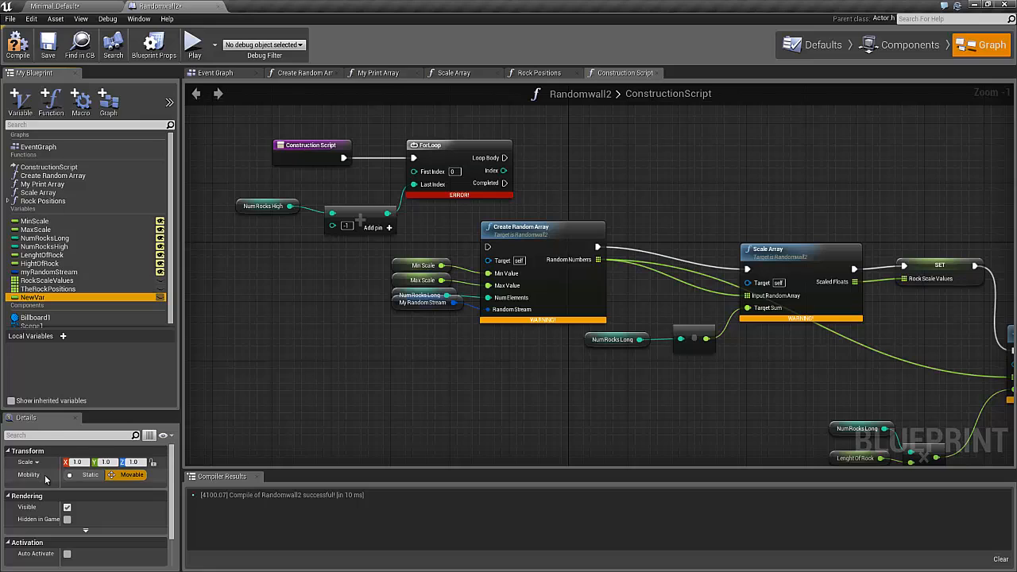
right_click(35, 297)
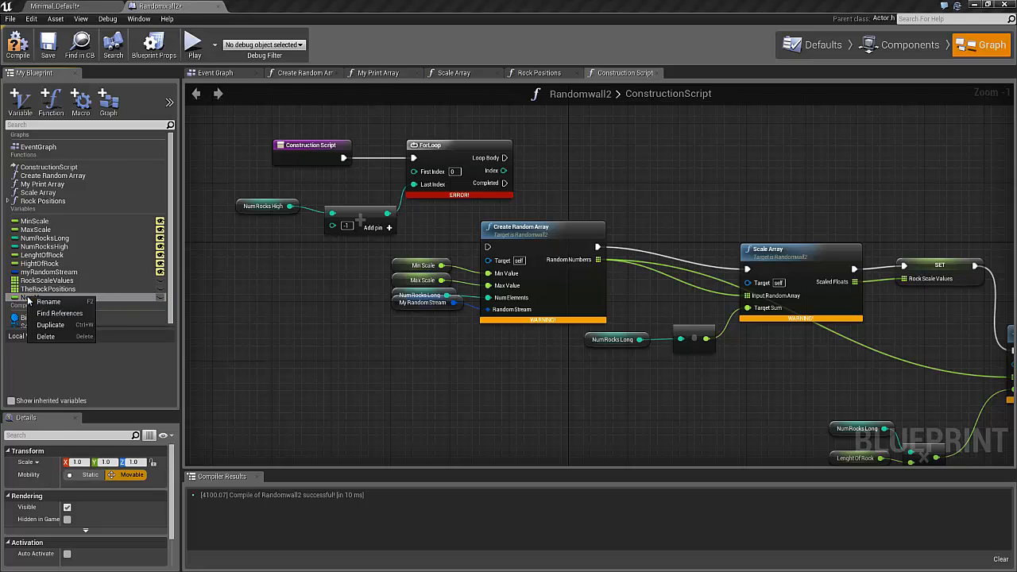
click(48, 302)
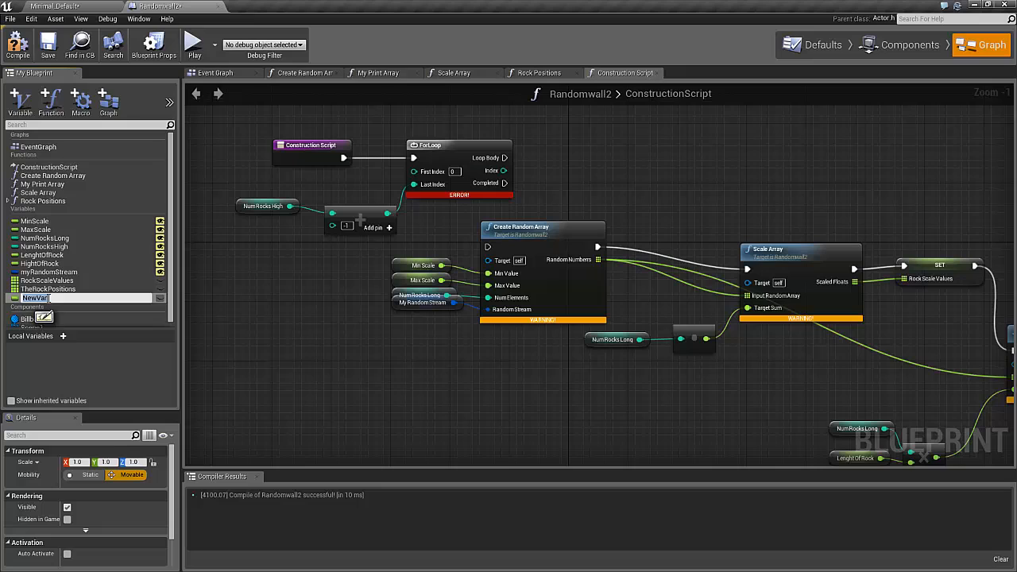
text(Hel)
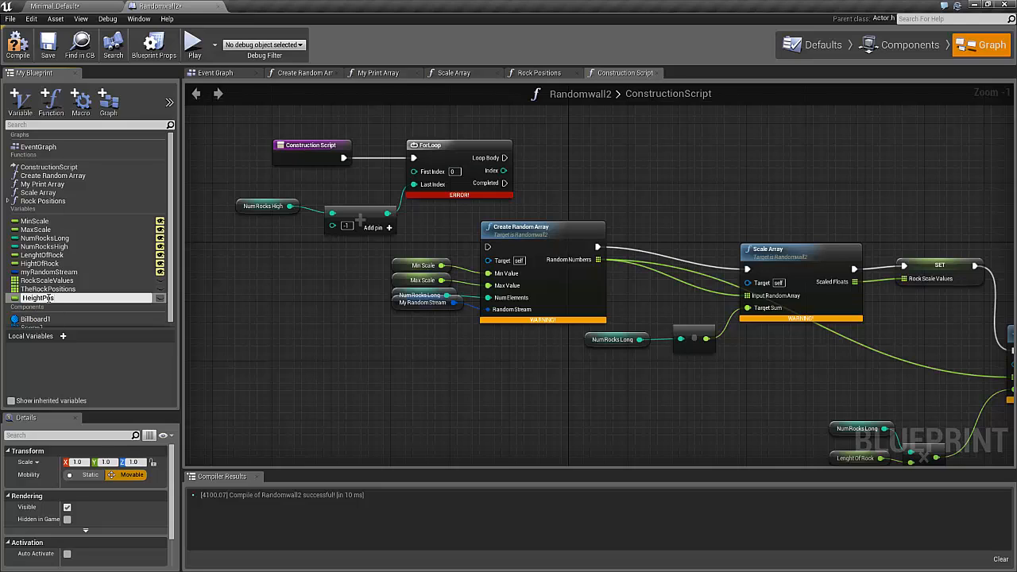
click(38, 297)
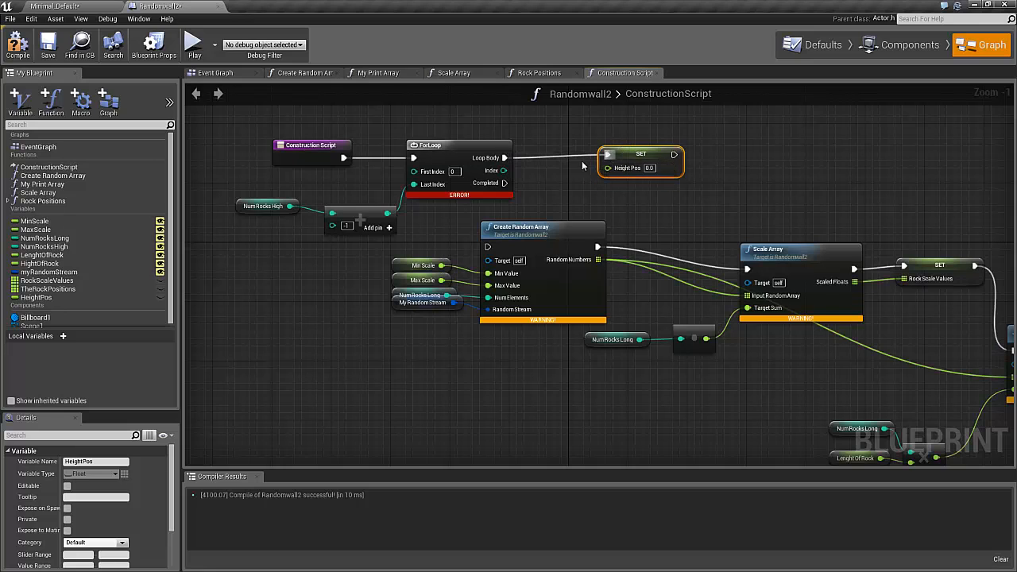
Set HeightPos on Loop Body to the ForLoop Index times HightOfRock.
drag(504, 170, 545, 177)
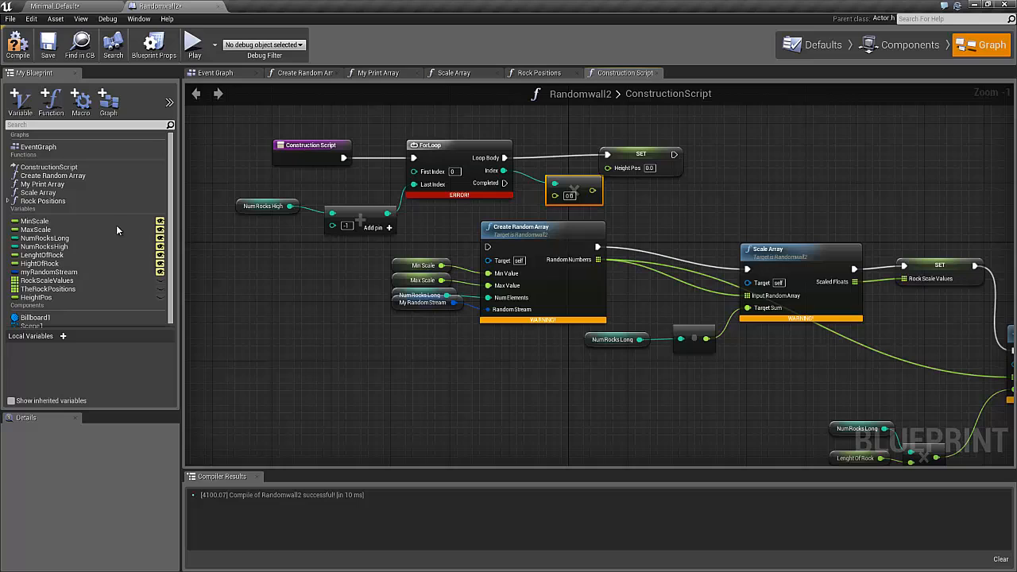
mouse_move(39, 263)
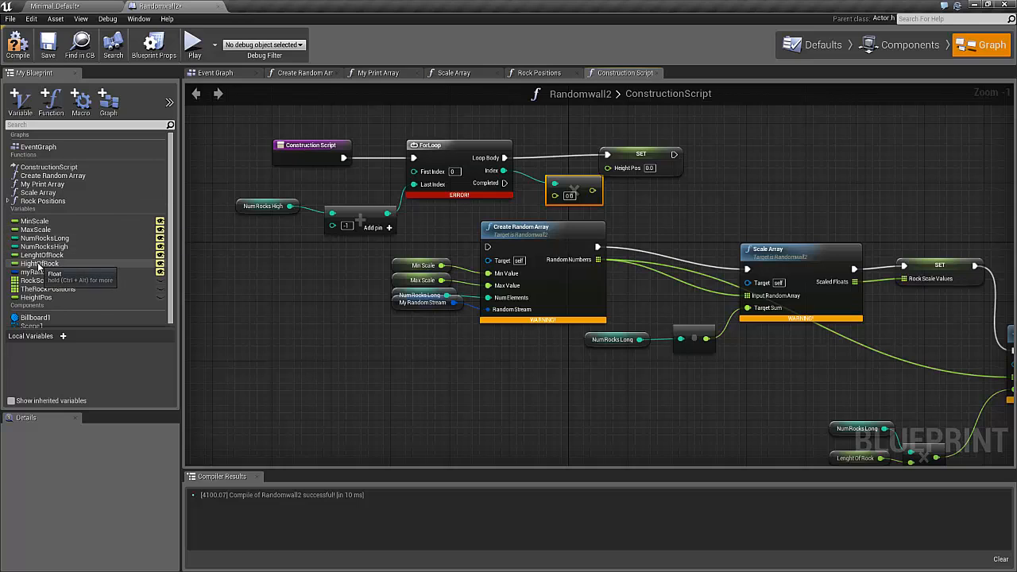
click(40, 263)
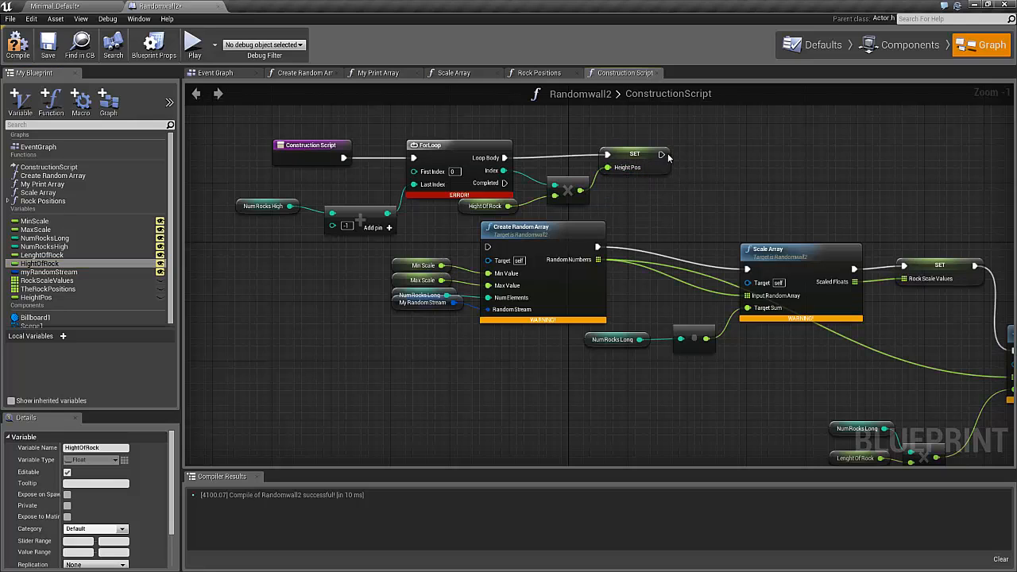
mouse_move(661, 158)
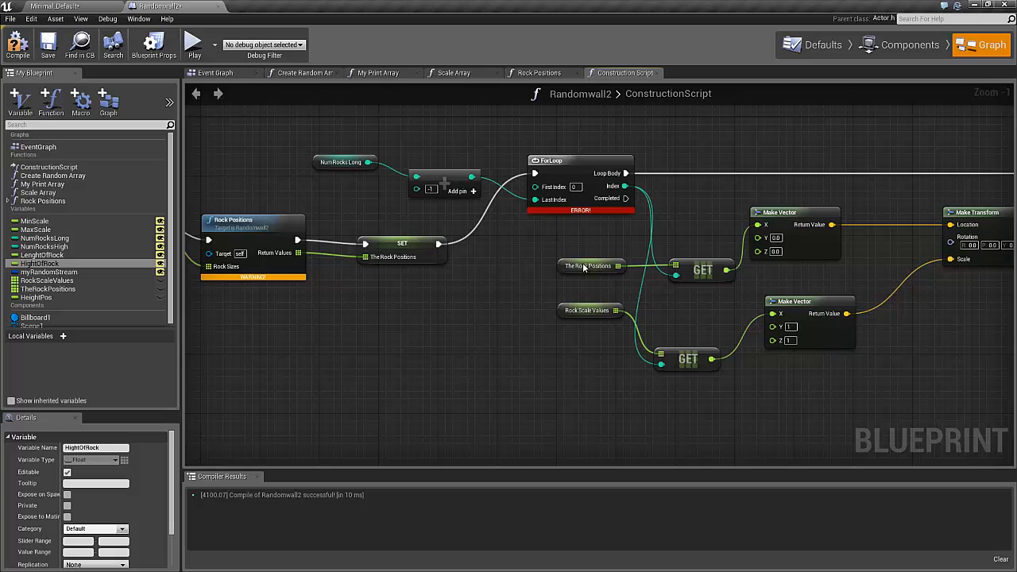
mouse_move(765, 224)
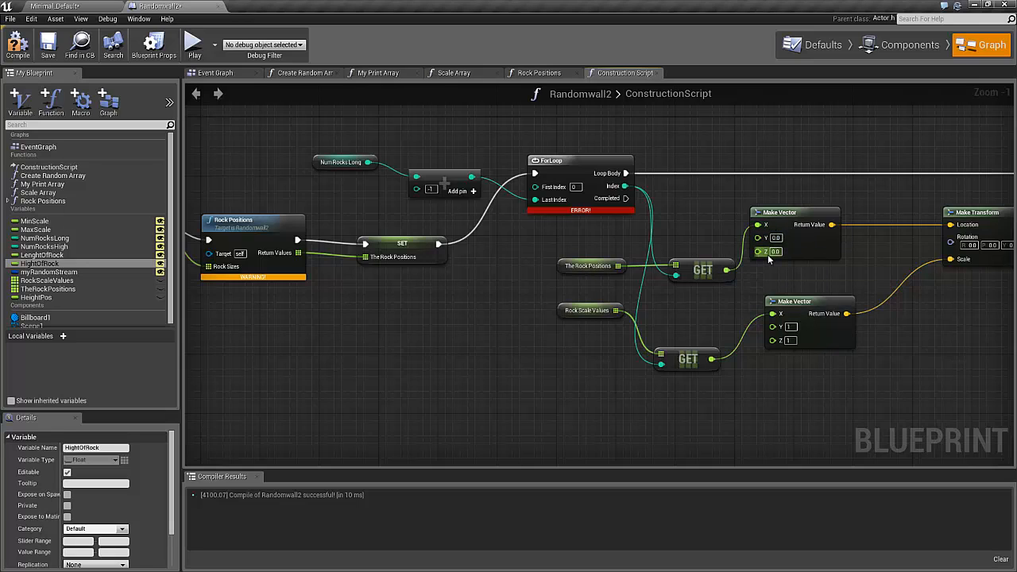
mouse_move(770, 251)
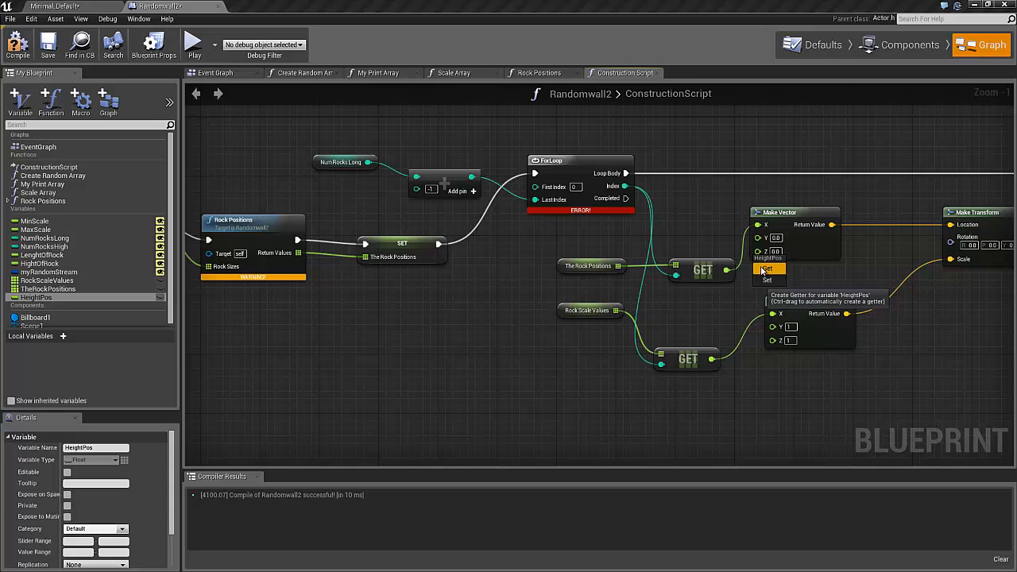
Plug a HeightPos getter into the rock Make Vector's Z, then compile Randomwall2.
click(765, 269)
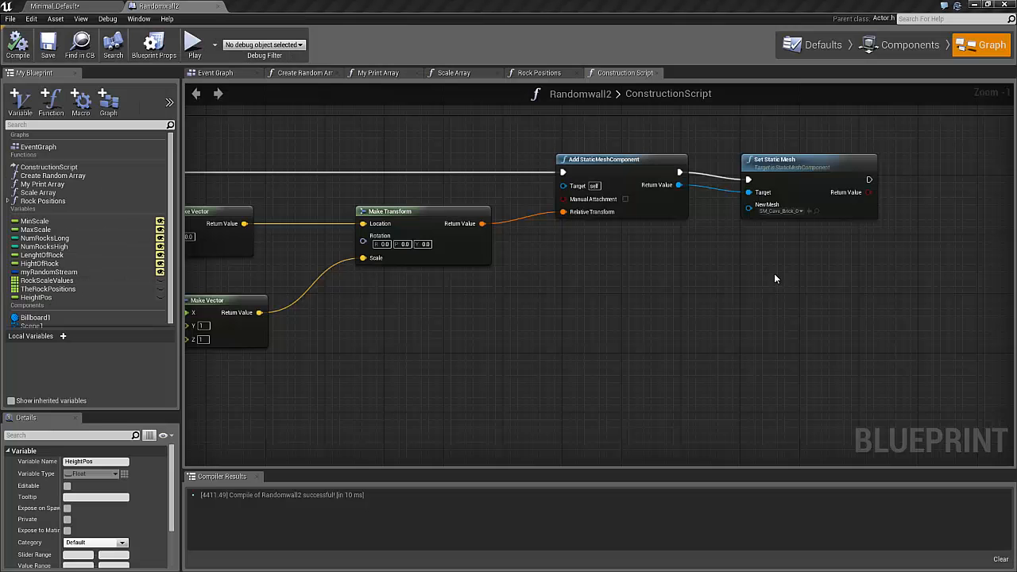
mouse_move(646, 298)
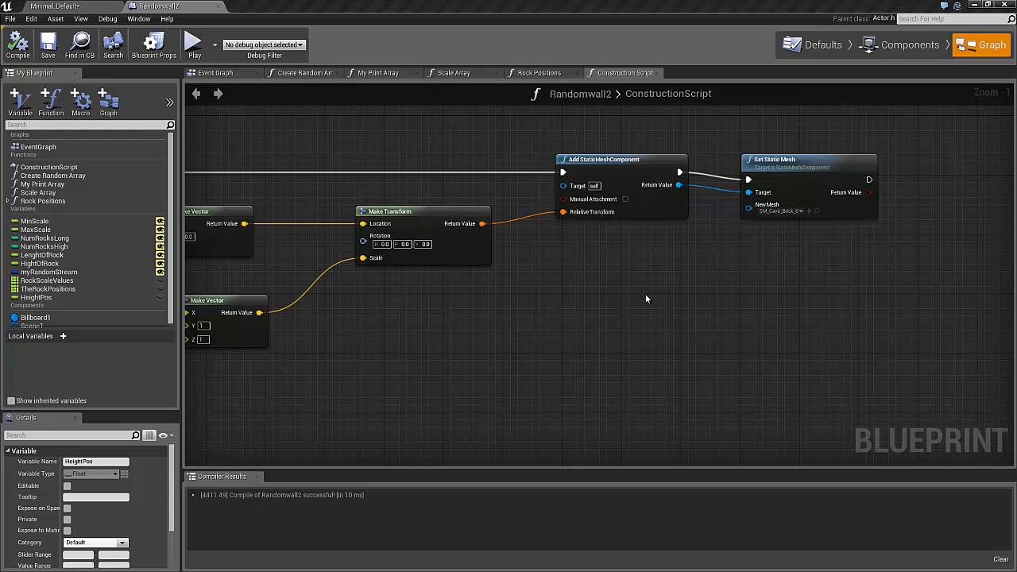
mouse_move(800, 169)
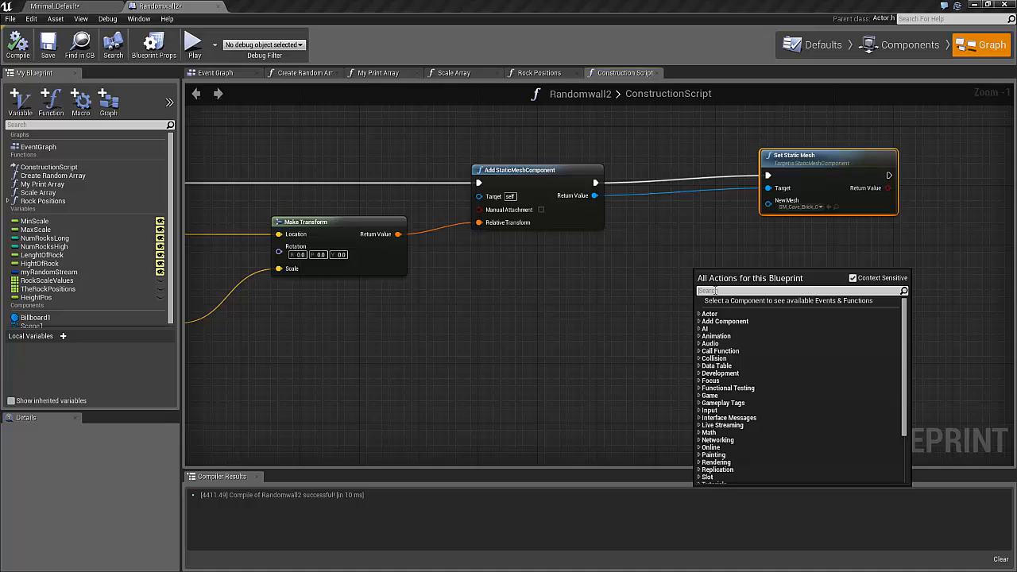
Add a MultiGate after Add StaticMeshComponent and give the second Set Static Mesh a cave brick mesh.
text(multiga)
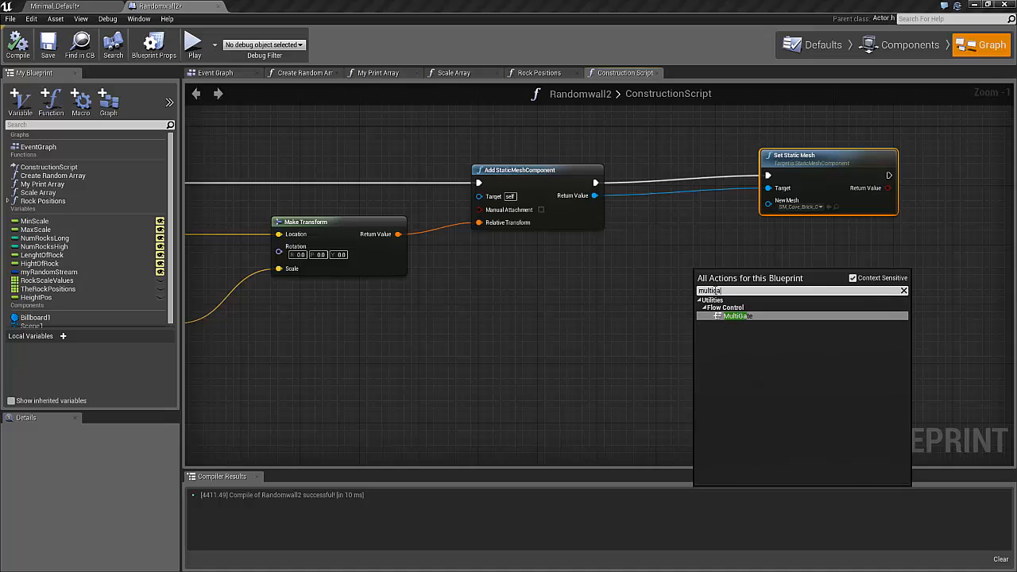
click(746, 317)
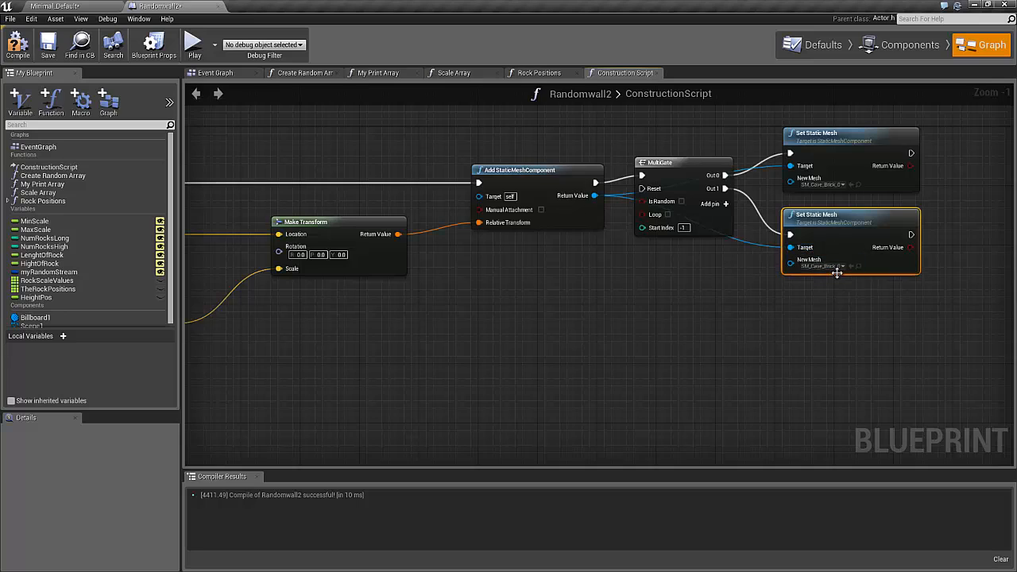
click(822, 265)
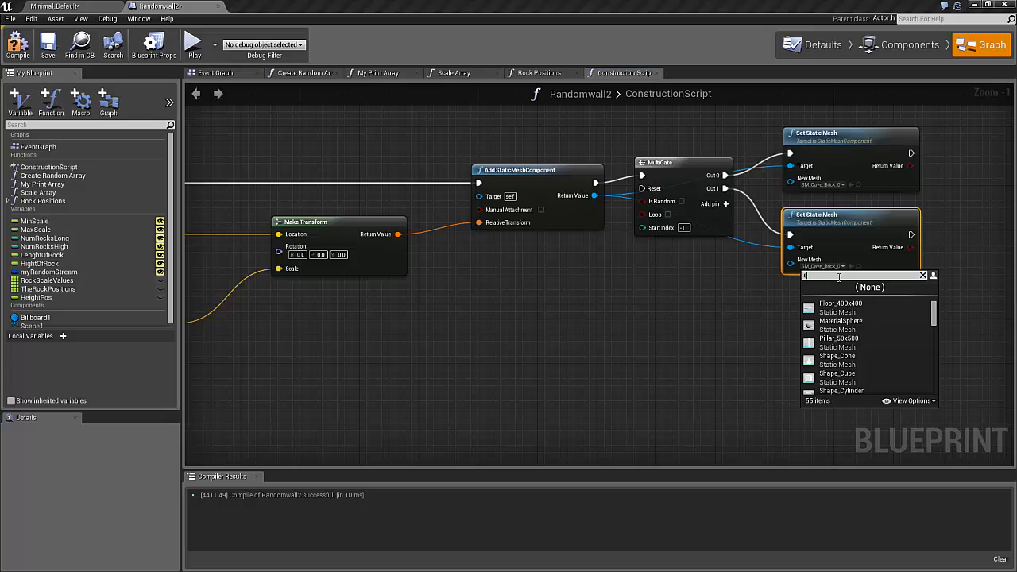
text(sm_)
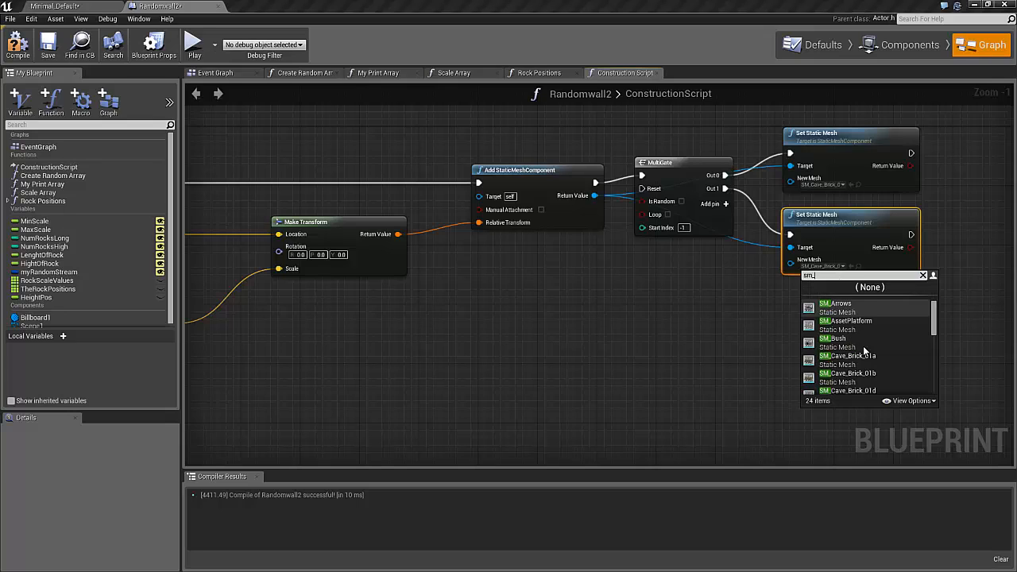
click(870, 357)
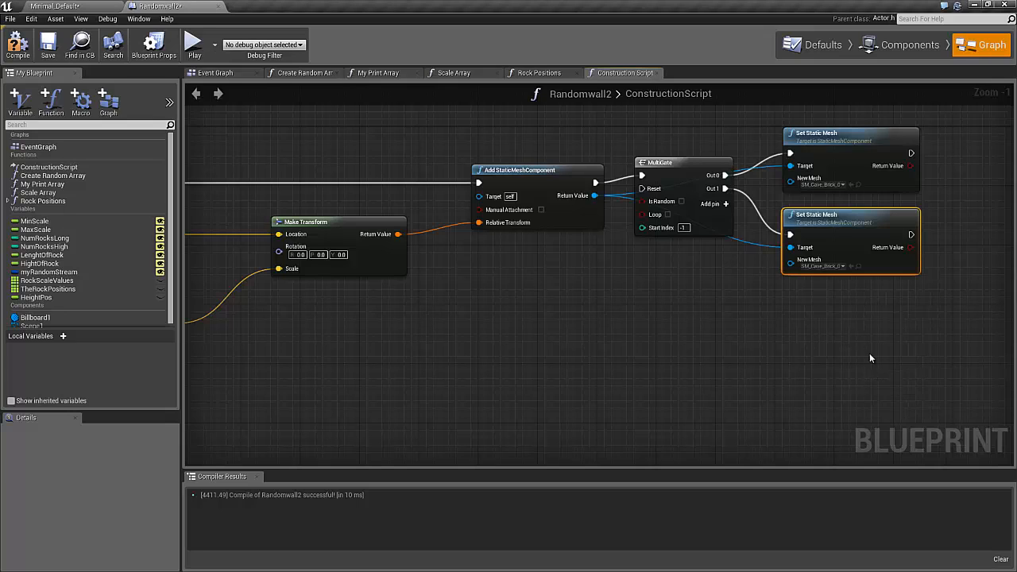
mouse_move(834, 220)
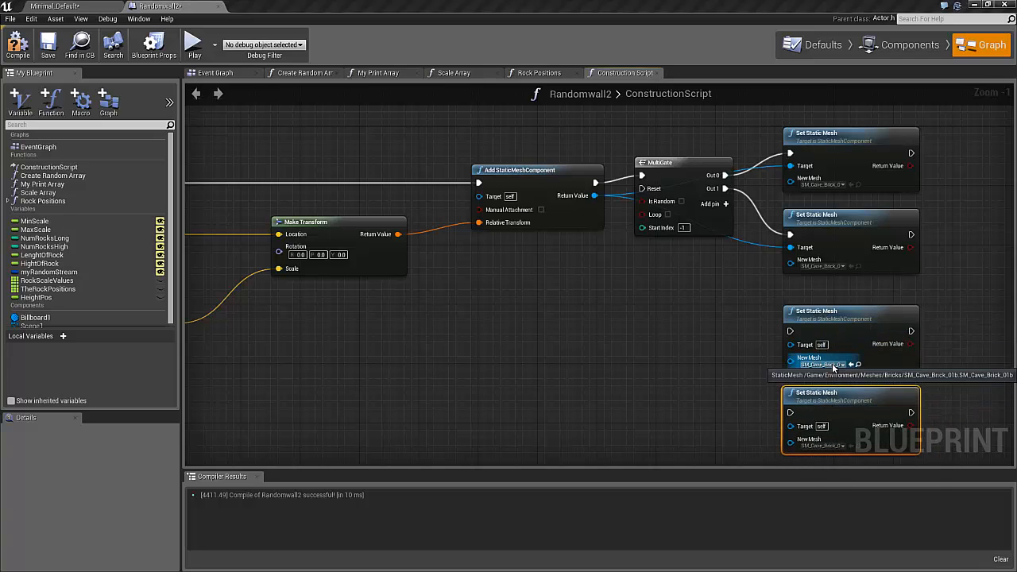
Choose SM cave brick rock meshes for the third and last Set Static Mesh nodes.
click(822, 364)
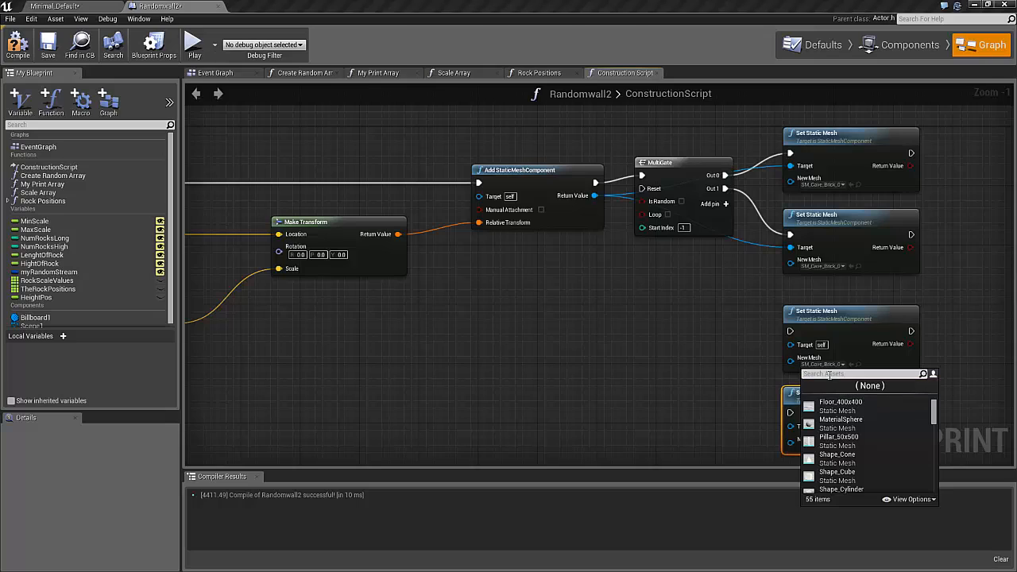
text(sm)
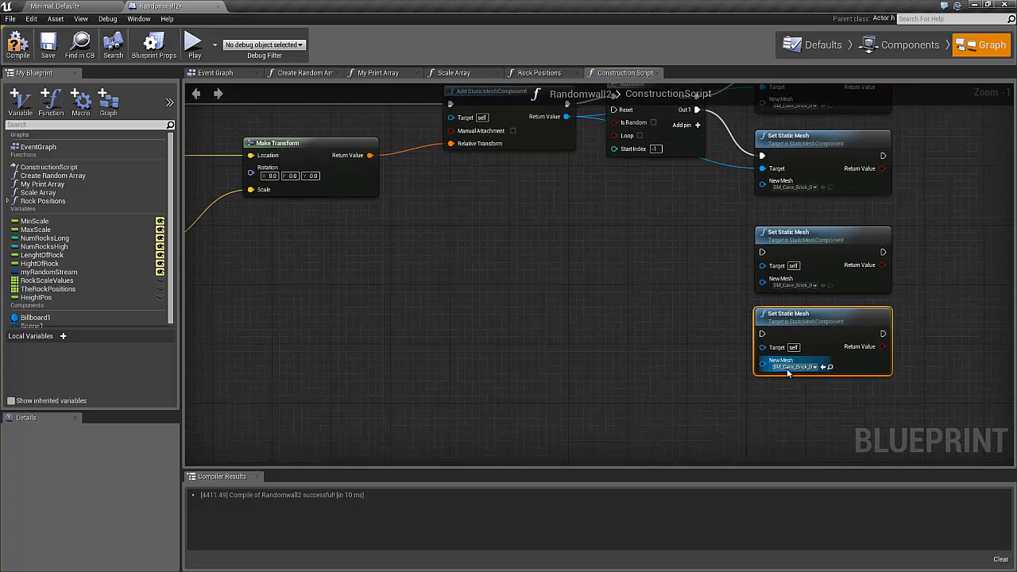
click(794, 366)
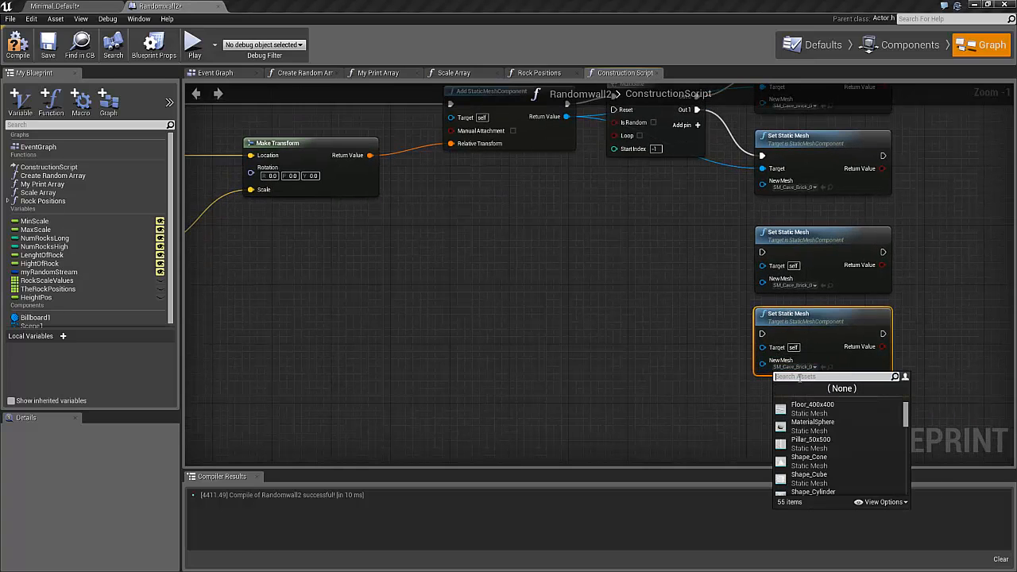
text(SM)
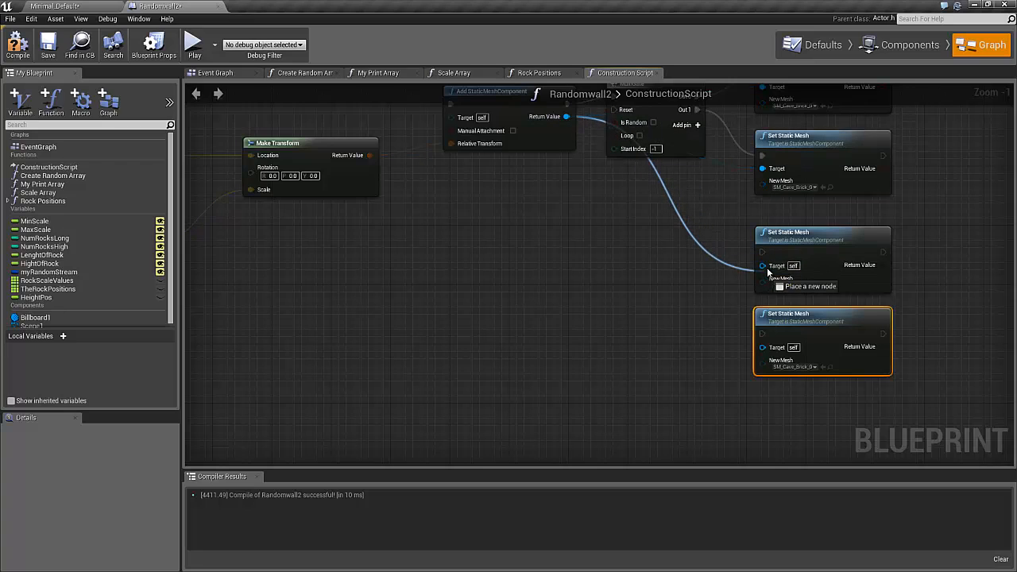
mouse_move(545, 117)
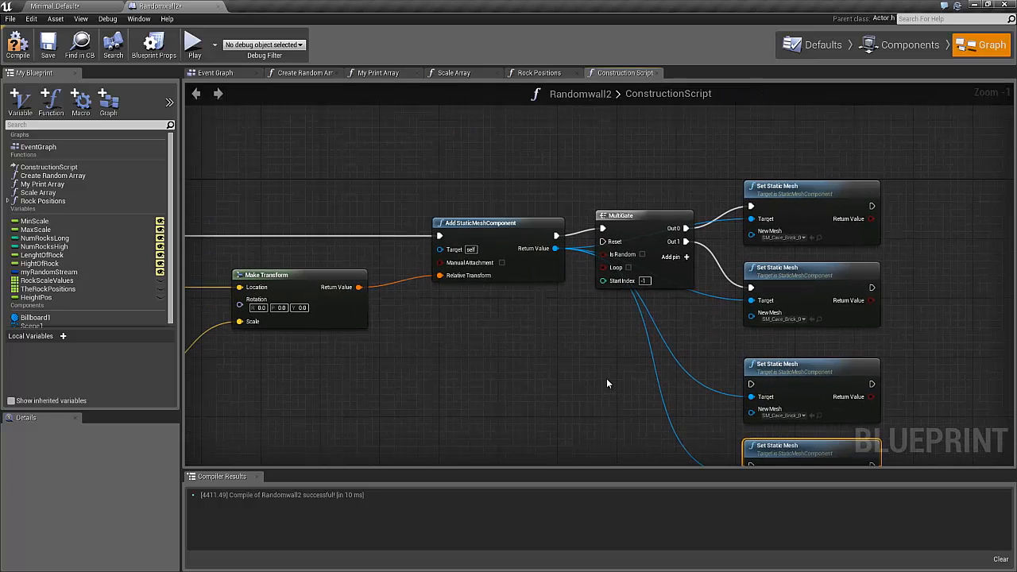
Expand the MultiGate to outputs Out 0–3, each driving one Set Static Mesh node.
click(681, 256)
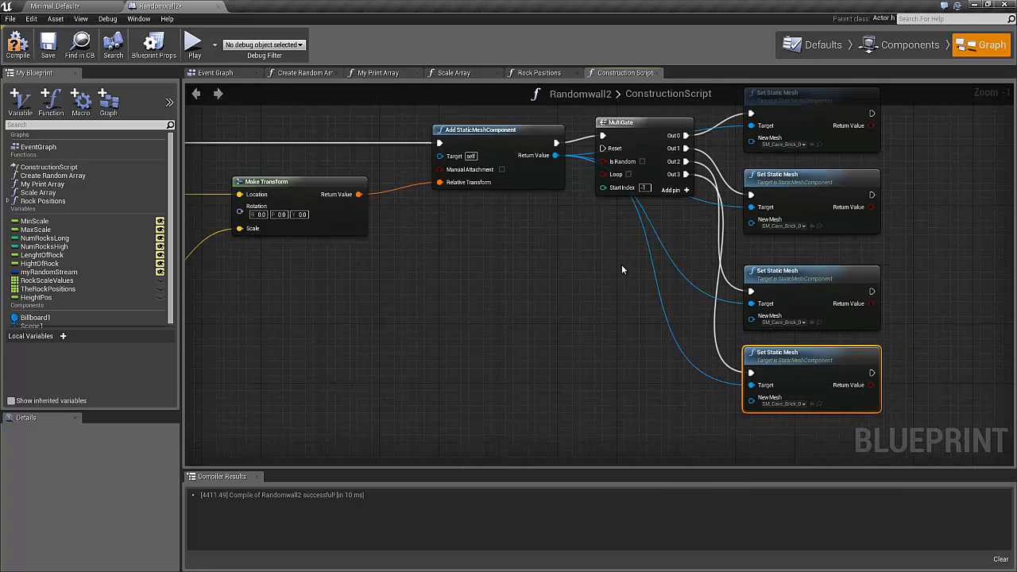
mouse_move(623, 161)
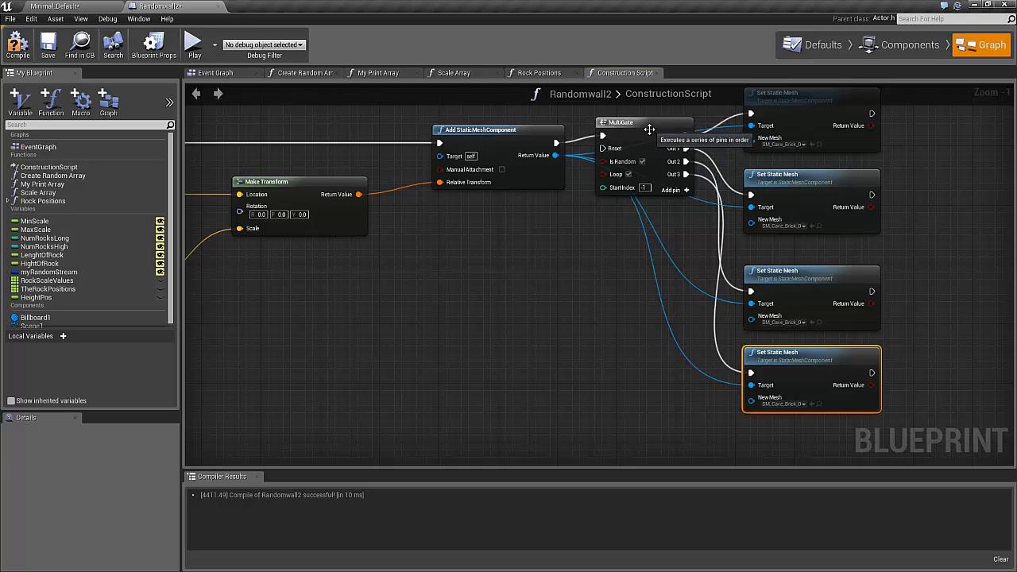
mouse_move(669, 200)
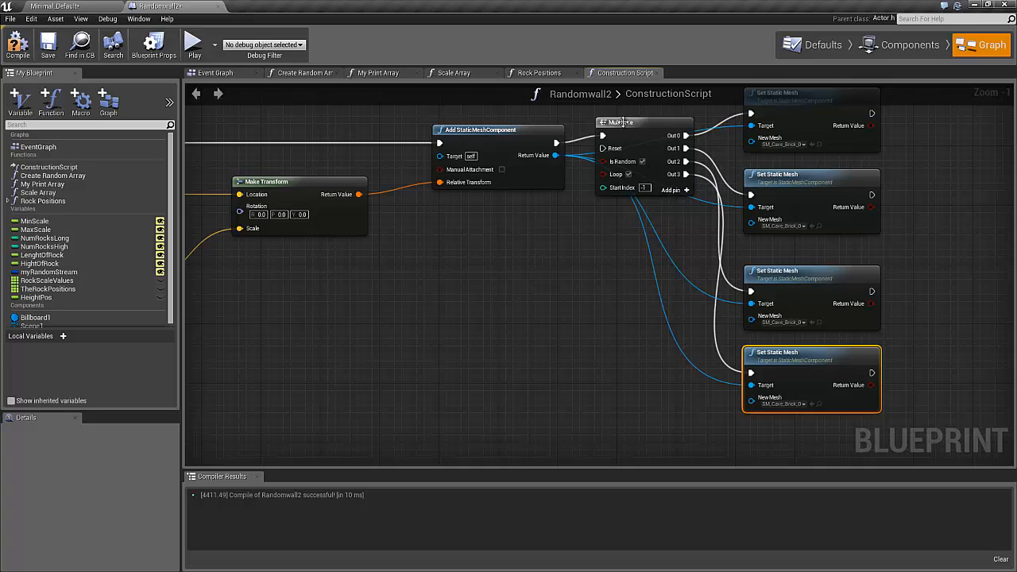
mouse_move(487, 289)
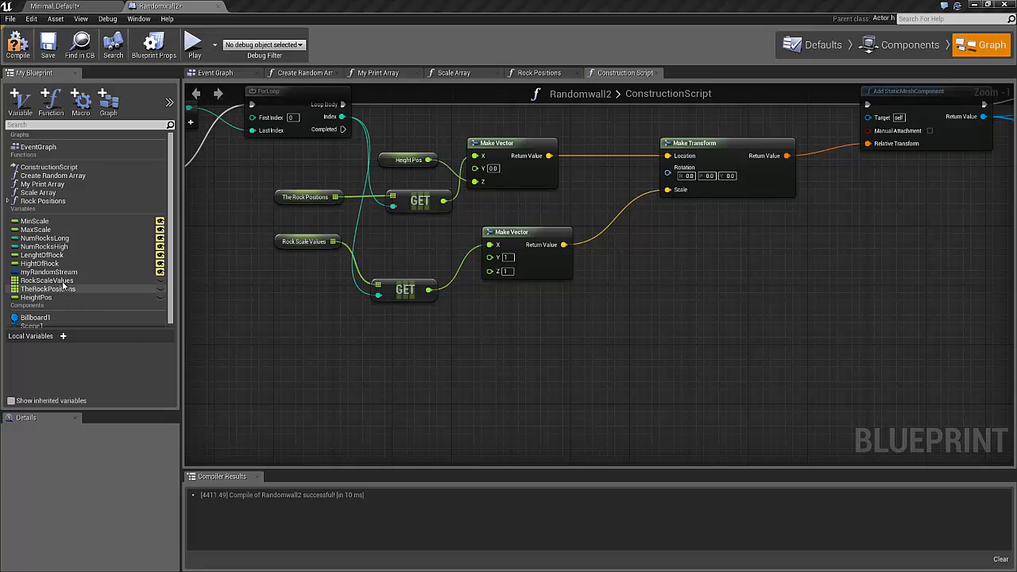
Add a MyRandomStream getter feeding Random Integer in Range from Stream, multiplied by 180.
click(49, 271)
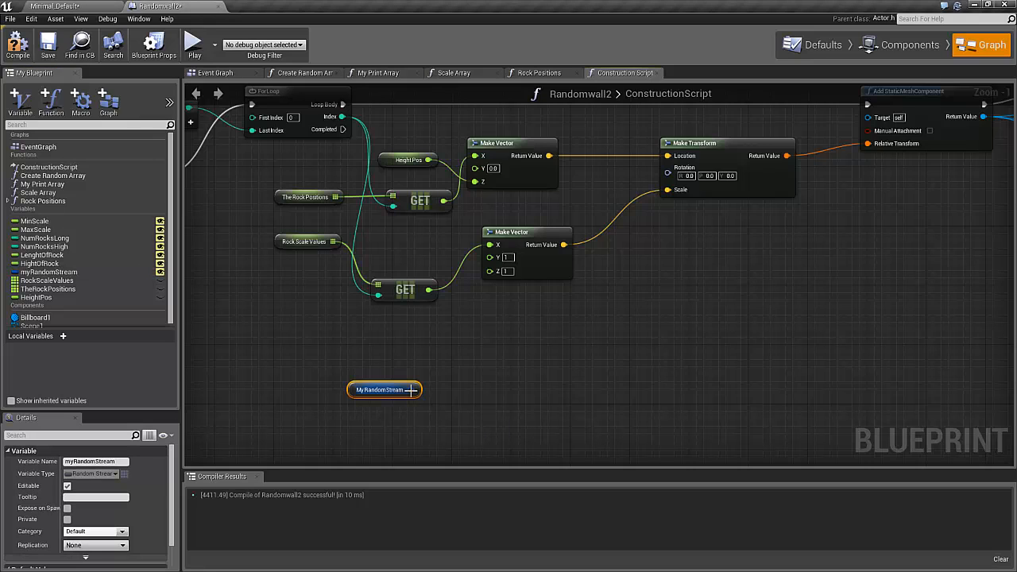
drag(408, 390, 476, 384)
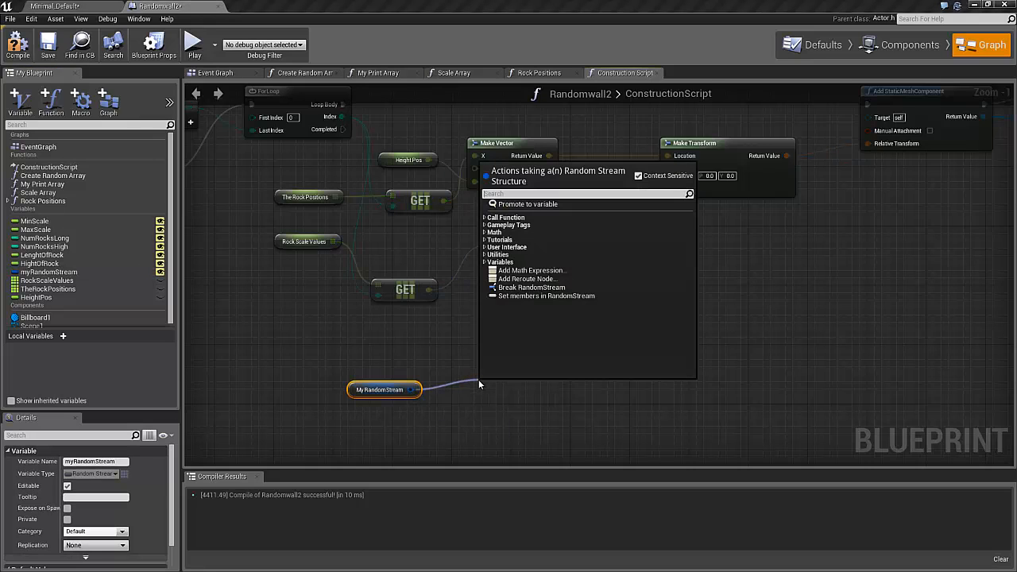
mouse_move(505, 217)
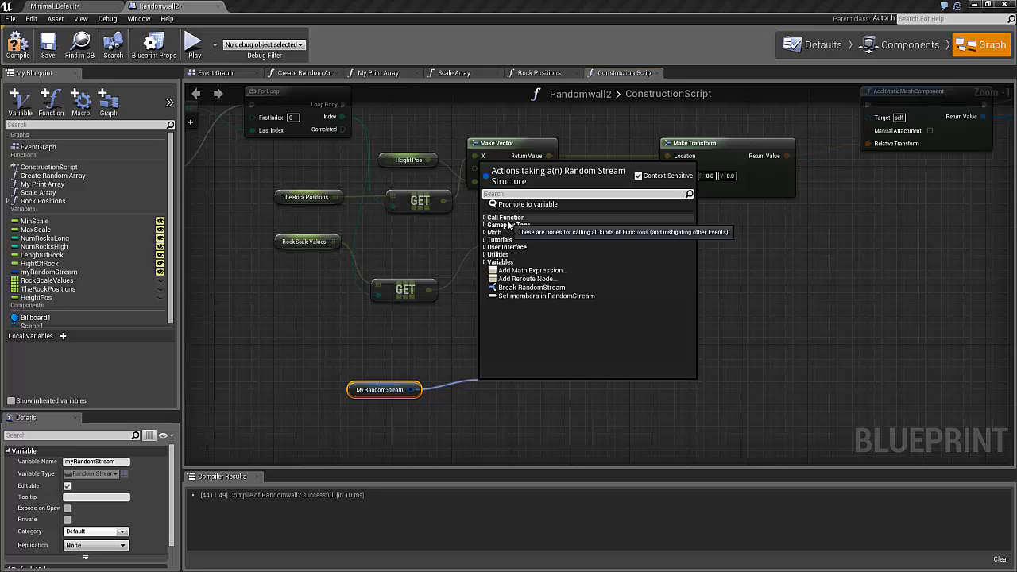
text(rando)
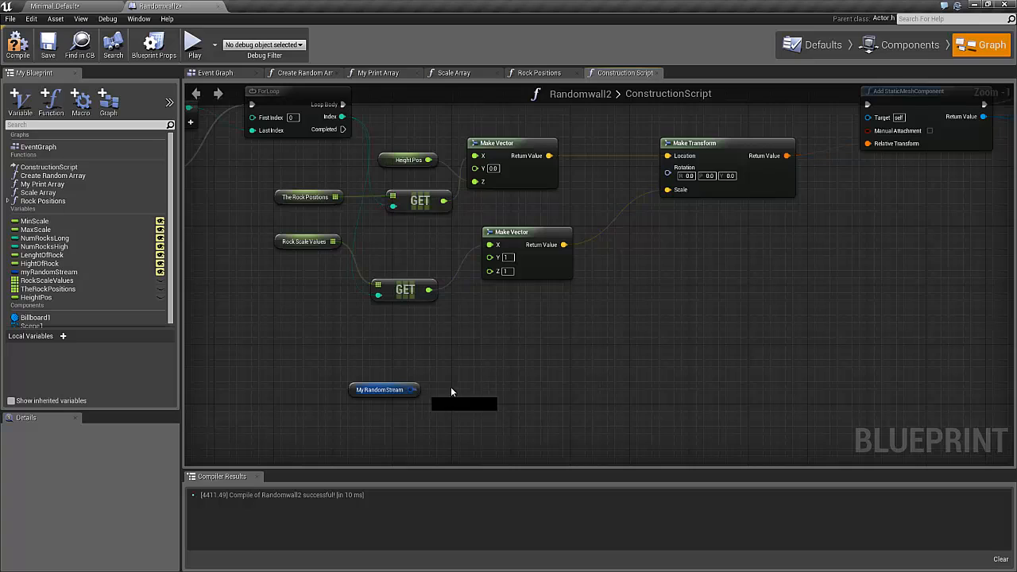
drag(410, 390, 463, 383)
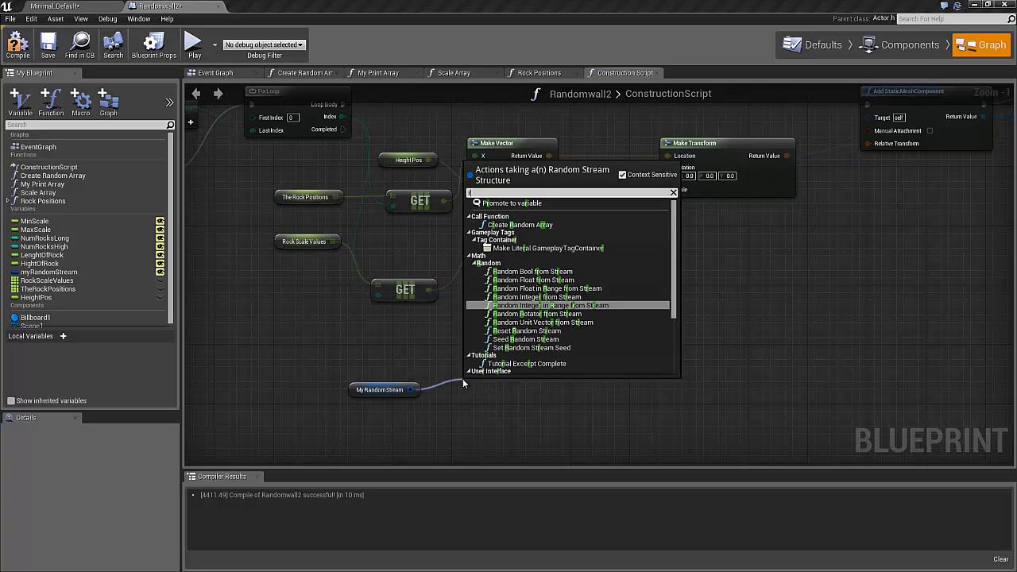
text(random integer)
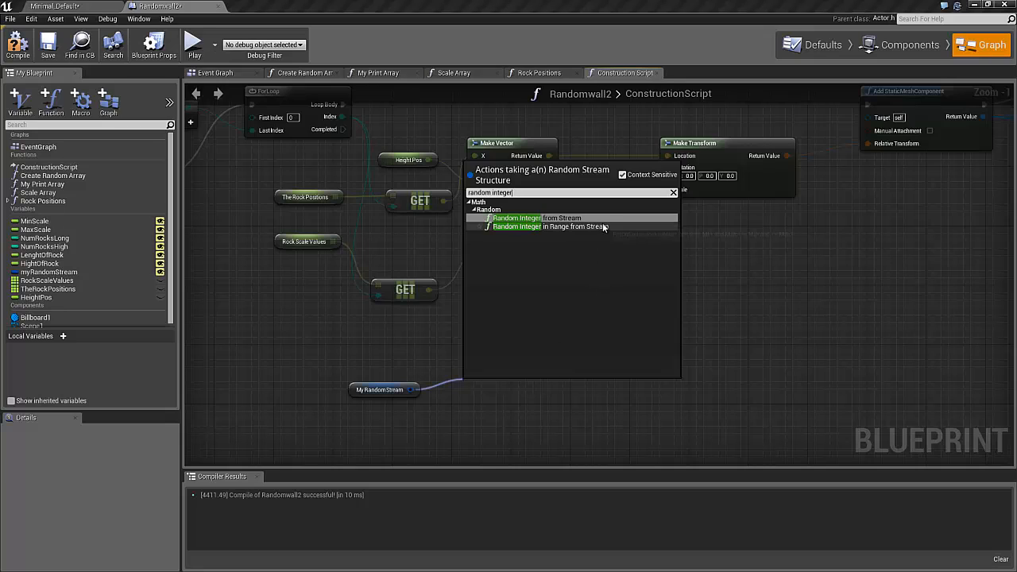
click(543, 226)
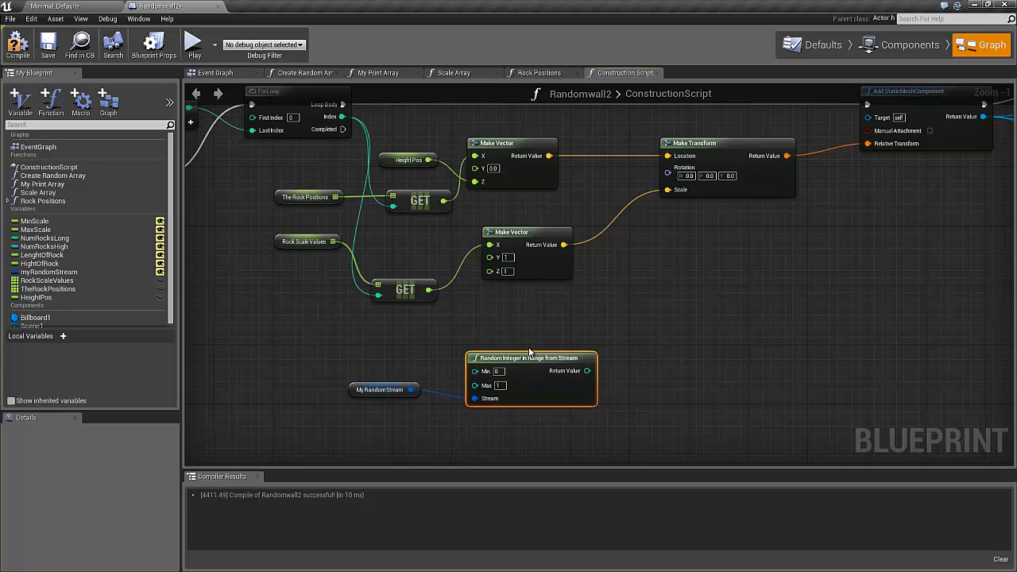
mouse_move(528, 356)
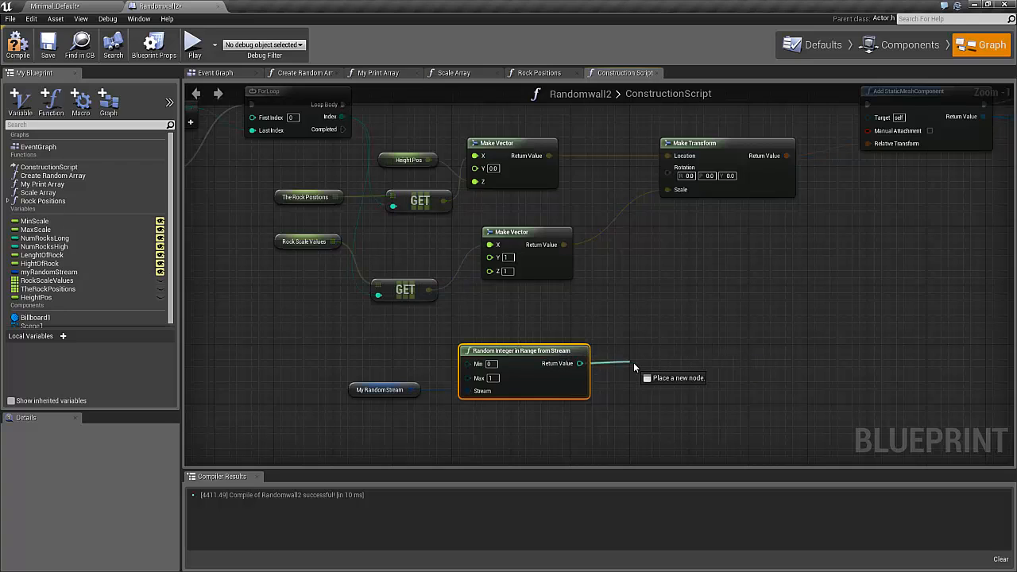
drag(580, 363, 607, 363)
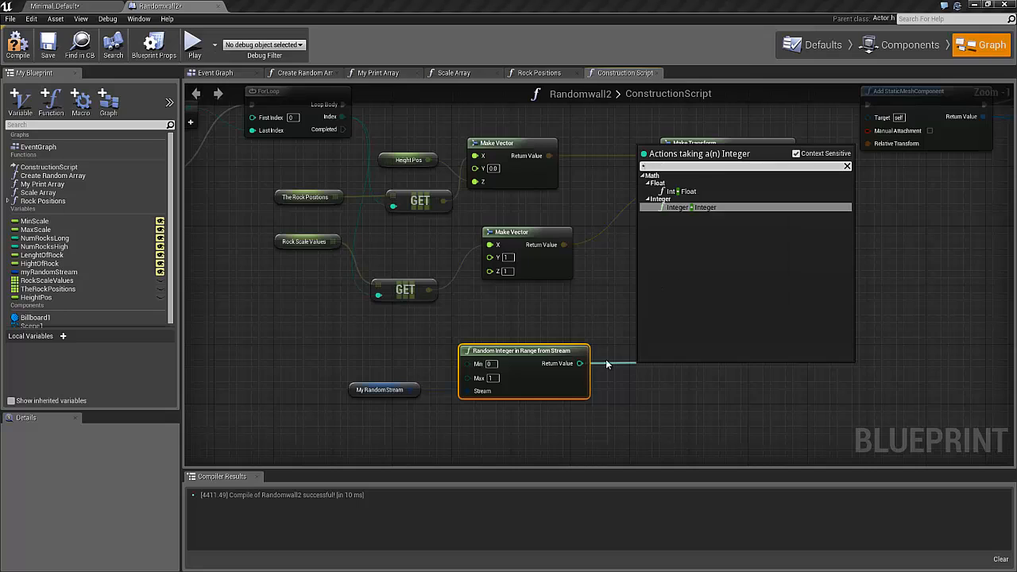
click(705, 207)
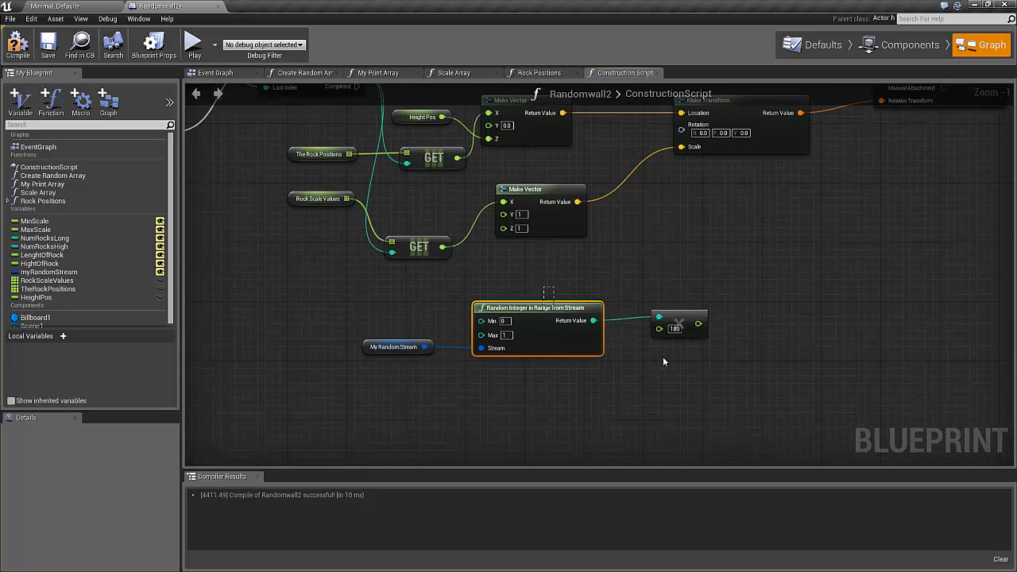
Copy the Random Integer and multiply-by-180 pair and place the copies below the original.
click(679, 325)
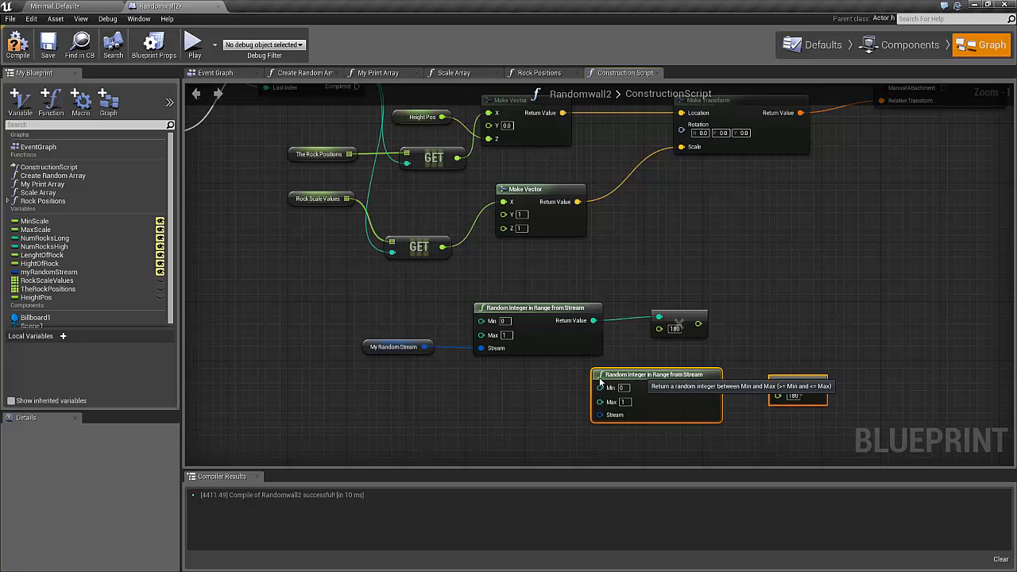
drag(655, 374, 536, 381)
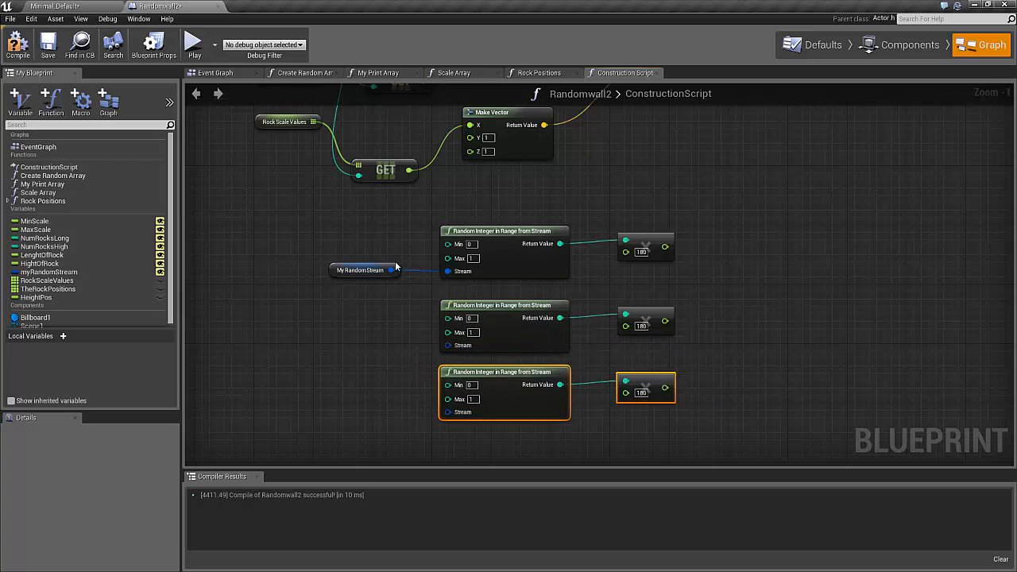
mouse_move(311, 309)
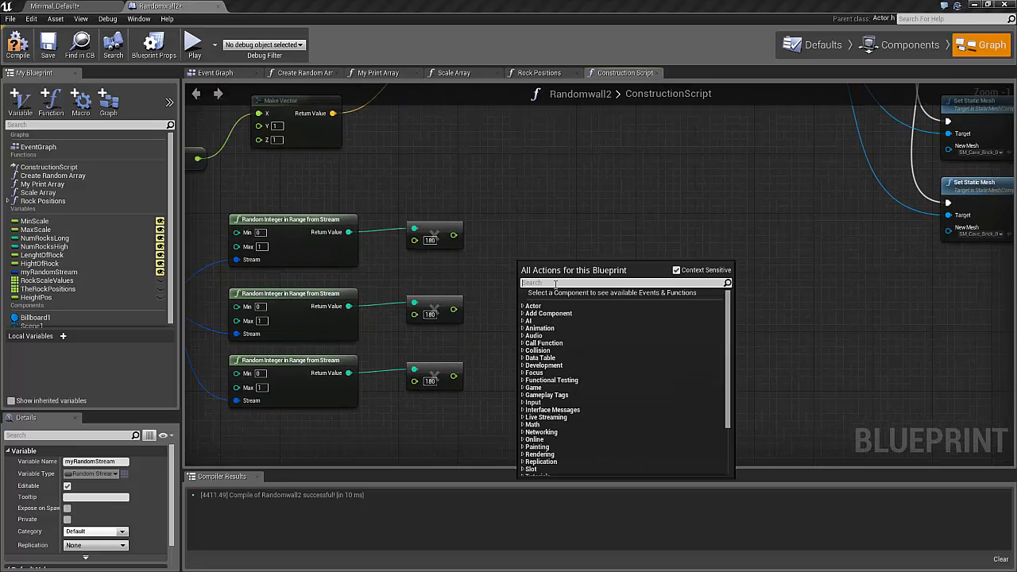
Add a Make Rot fed by the three random values into Make Transform's rotation, then compile.
text(make rot)
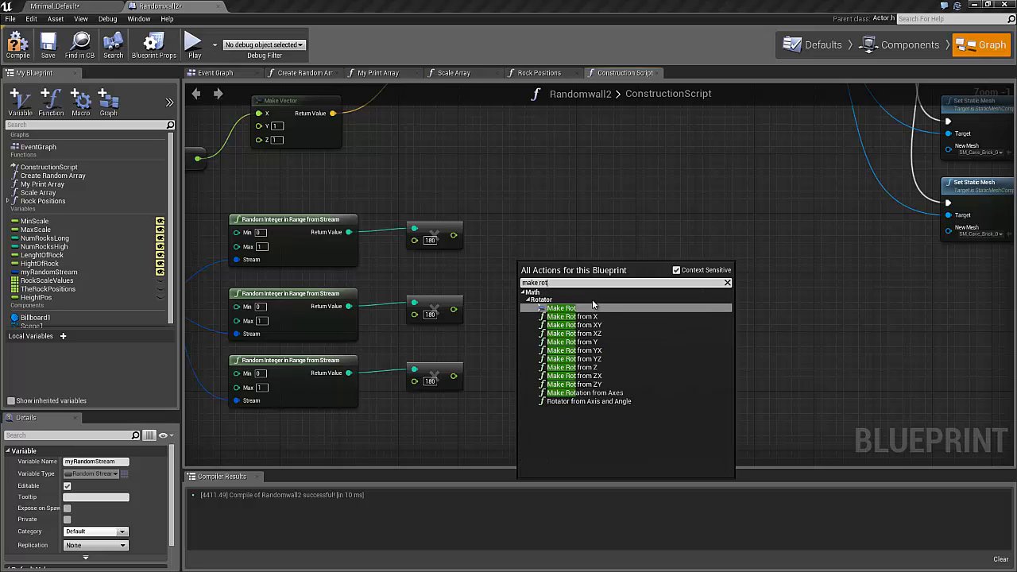
click(561, 309)
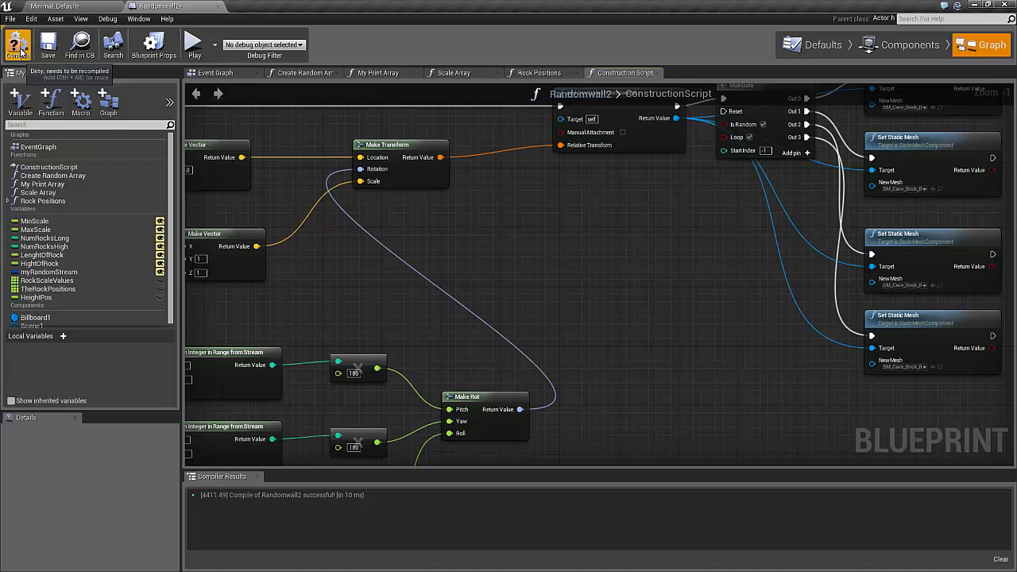
click(18, 44)
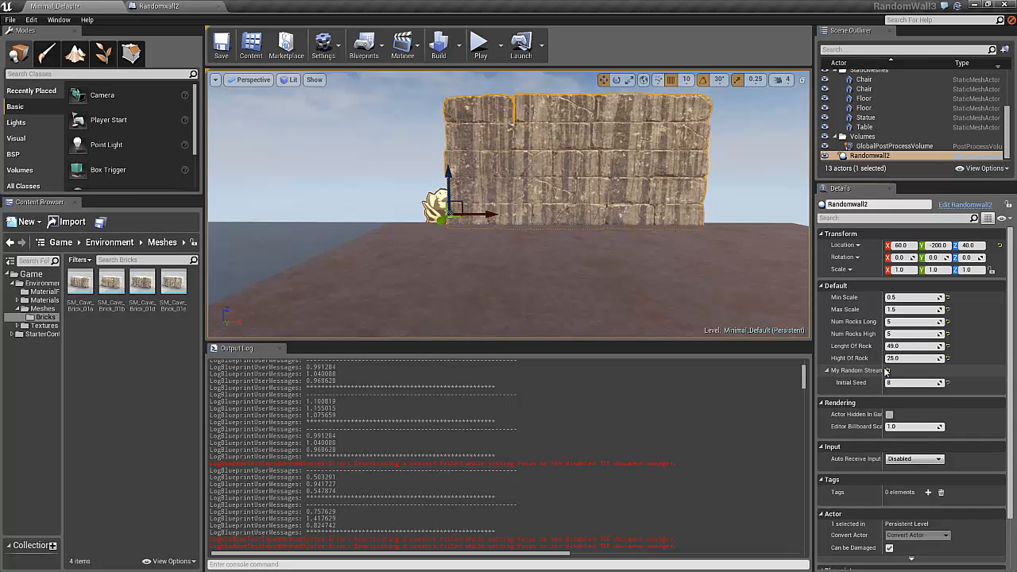
Change the My Random Stream Initial Seed to 1 to rearrange the rocks.
click(914, 382)
text(1)
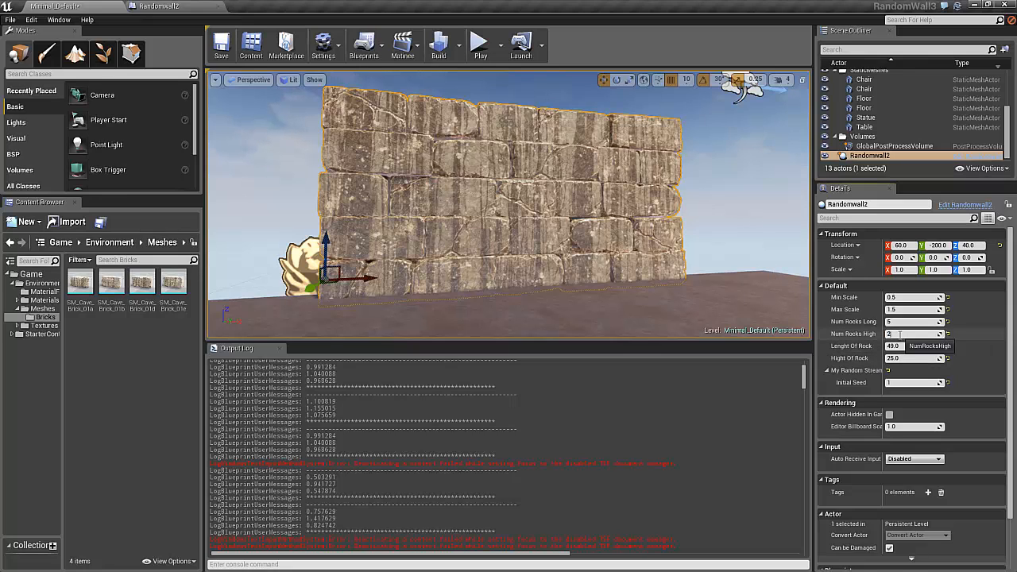
Set Num Rocks Long to 50 and Num Rocks High to 20 in Details.
click(914, 334)
text(0)
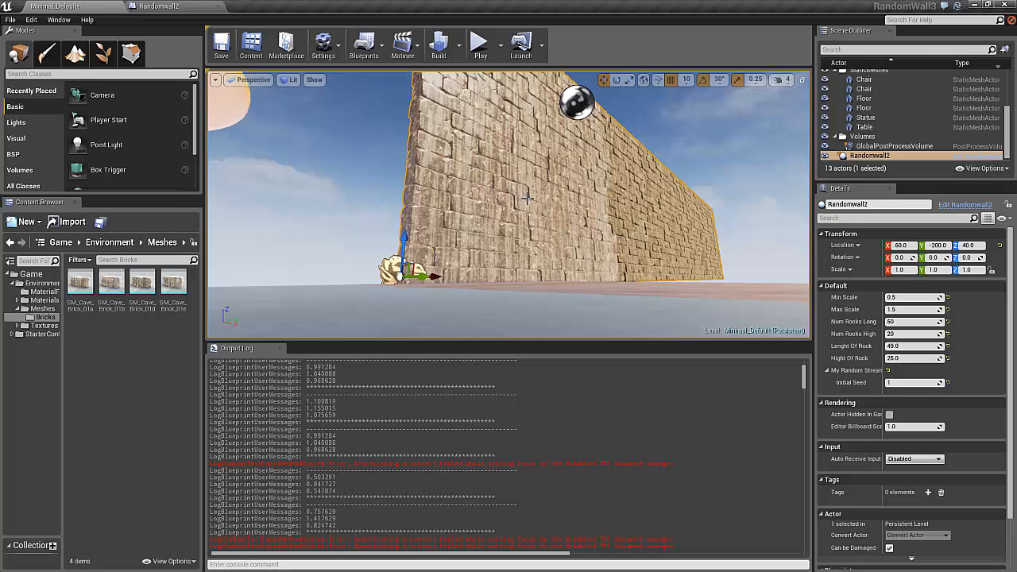
mouse_move(526, 178)
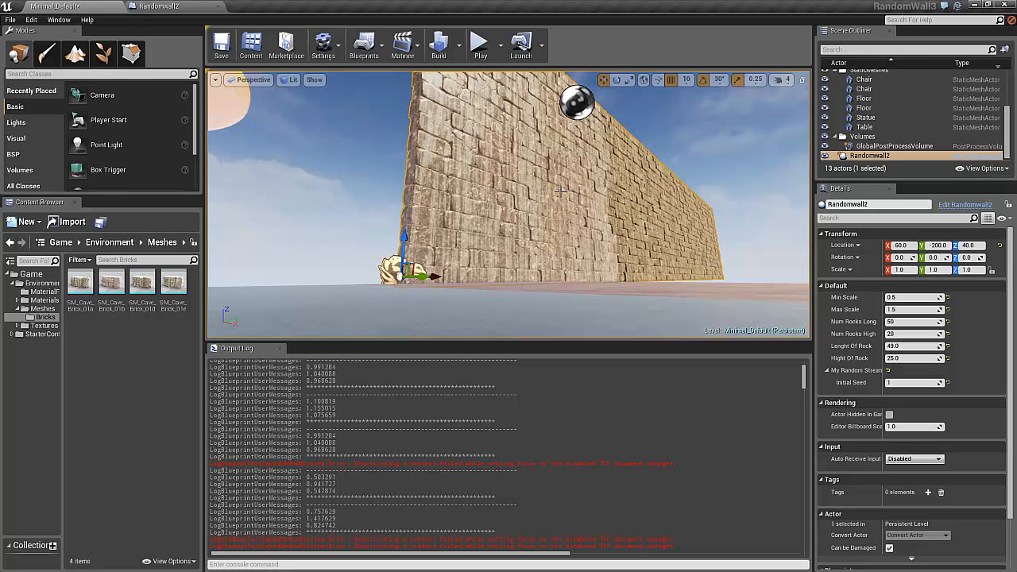
mouse_move(590, 193)
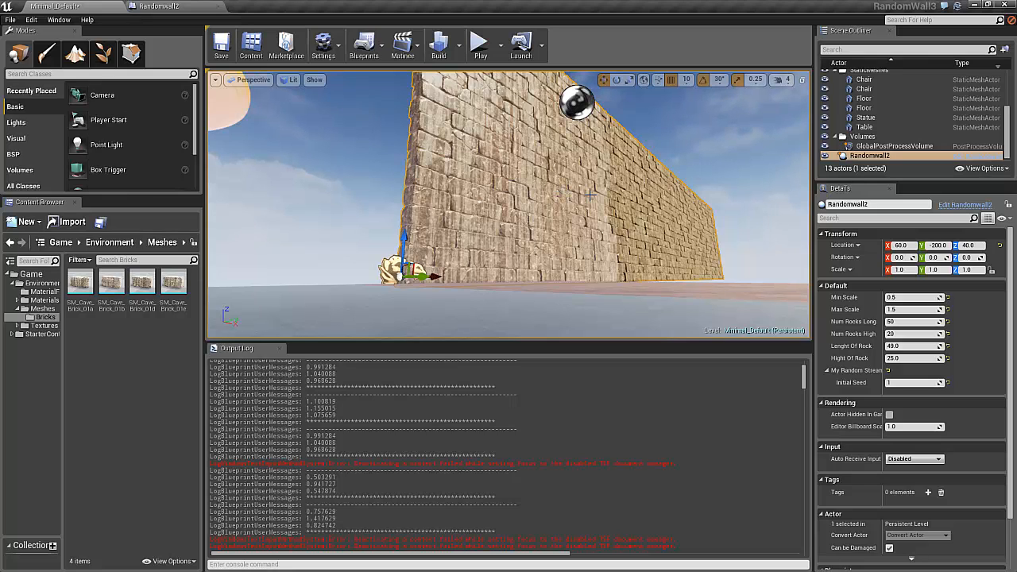